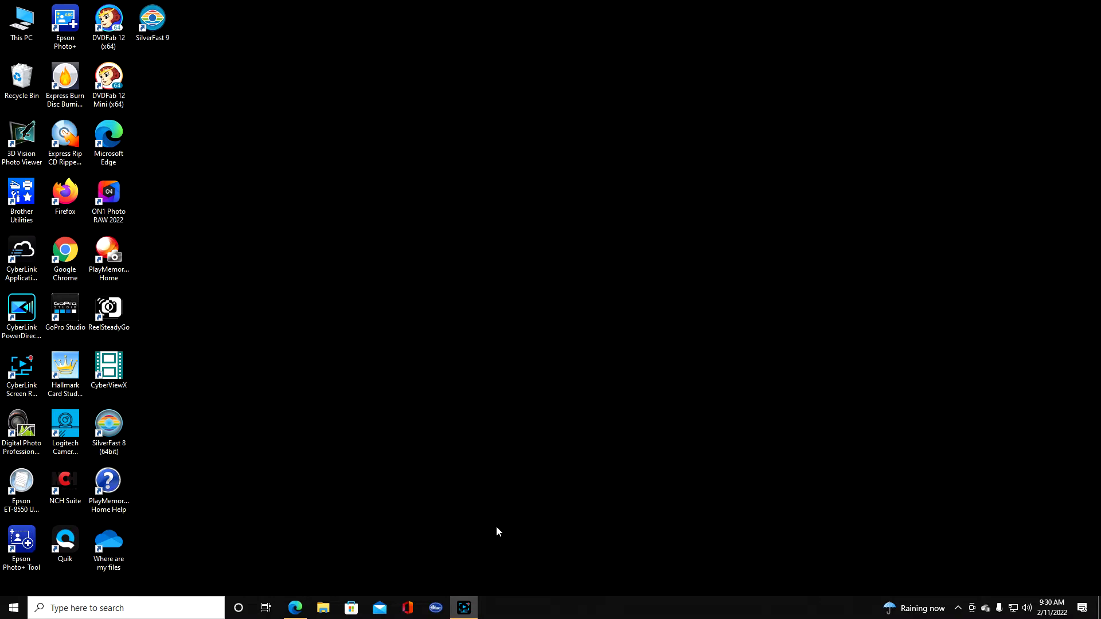
mouse_move(172, 5)
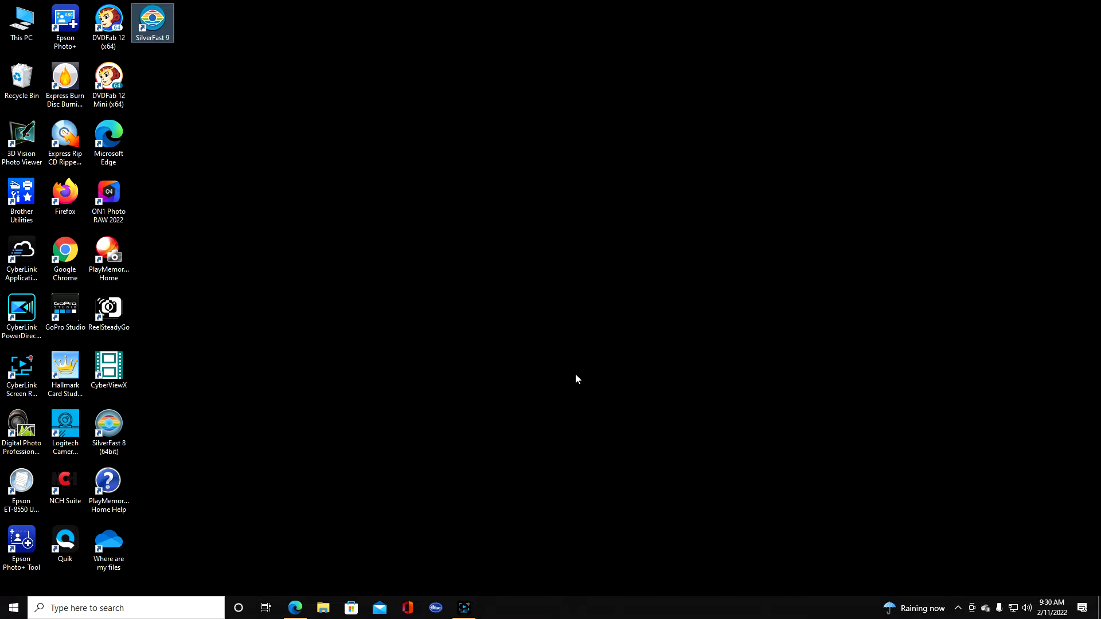
mouse_move(335, 333)
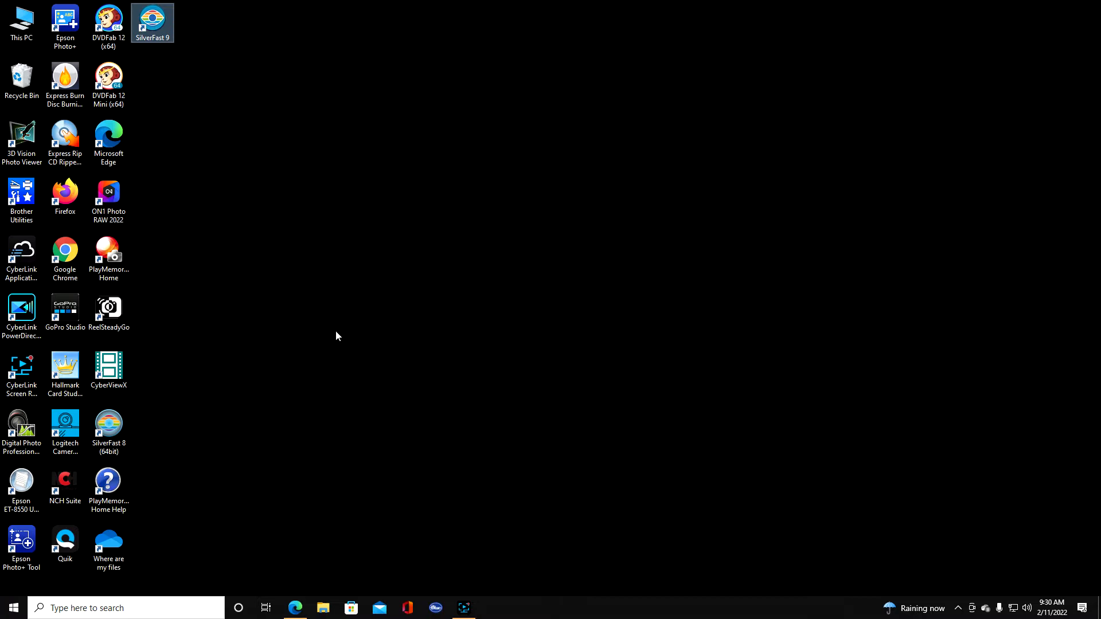
mouse_move(41, 184)
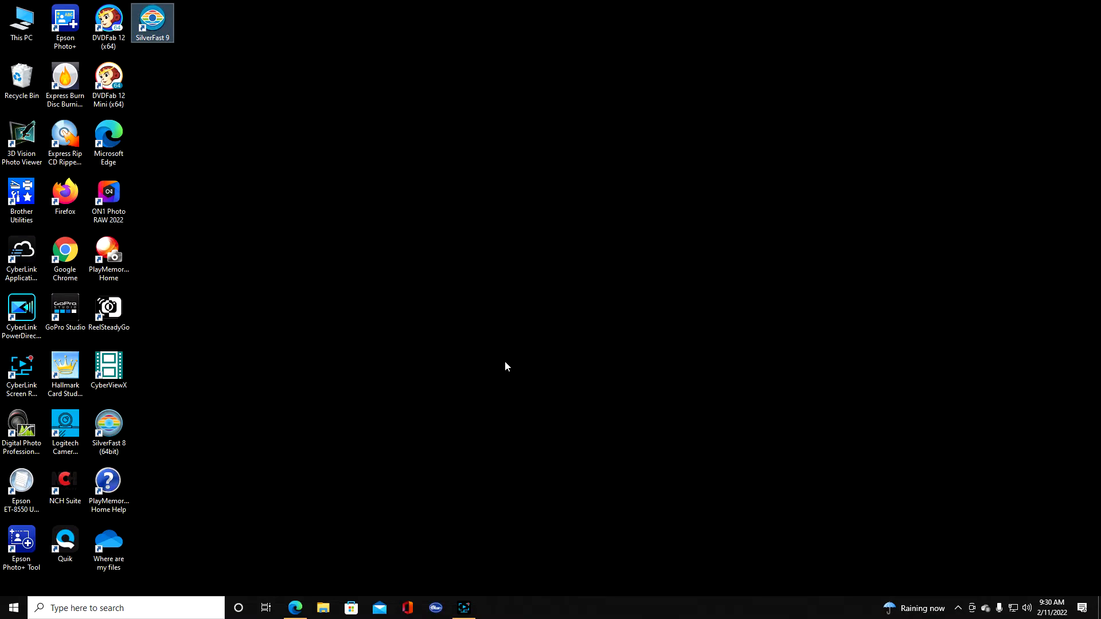
- Launch SilverFast 9 from its desktop icon
double_click(152, 18)
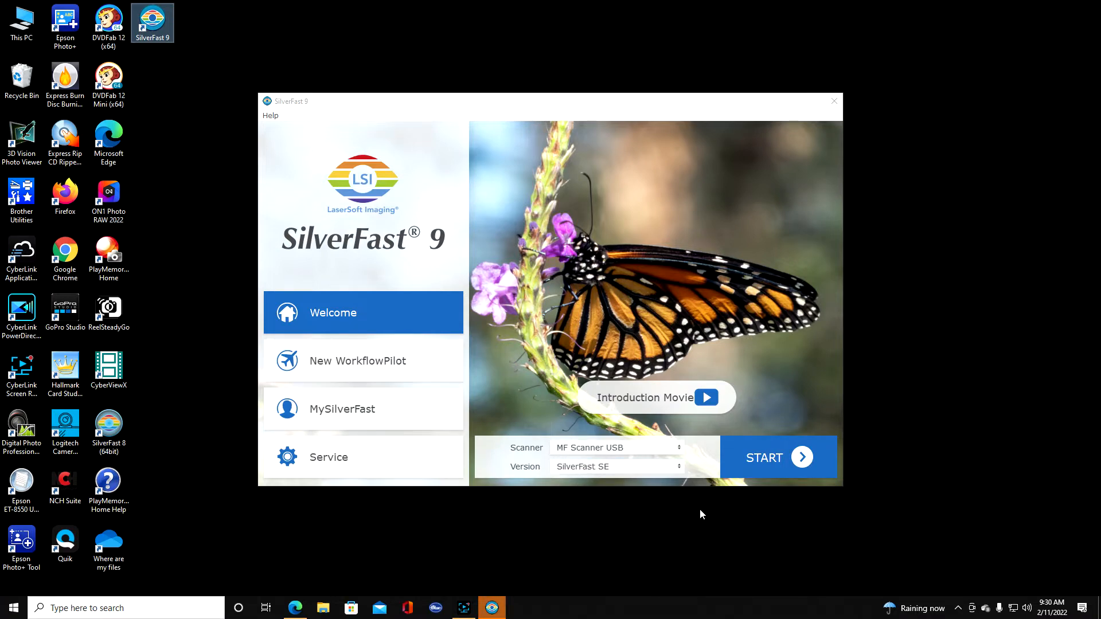
- Start a SilverFast scanning session with MF Scanner USB selected
left_click(778, 456)
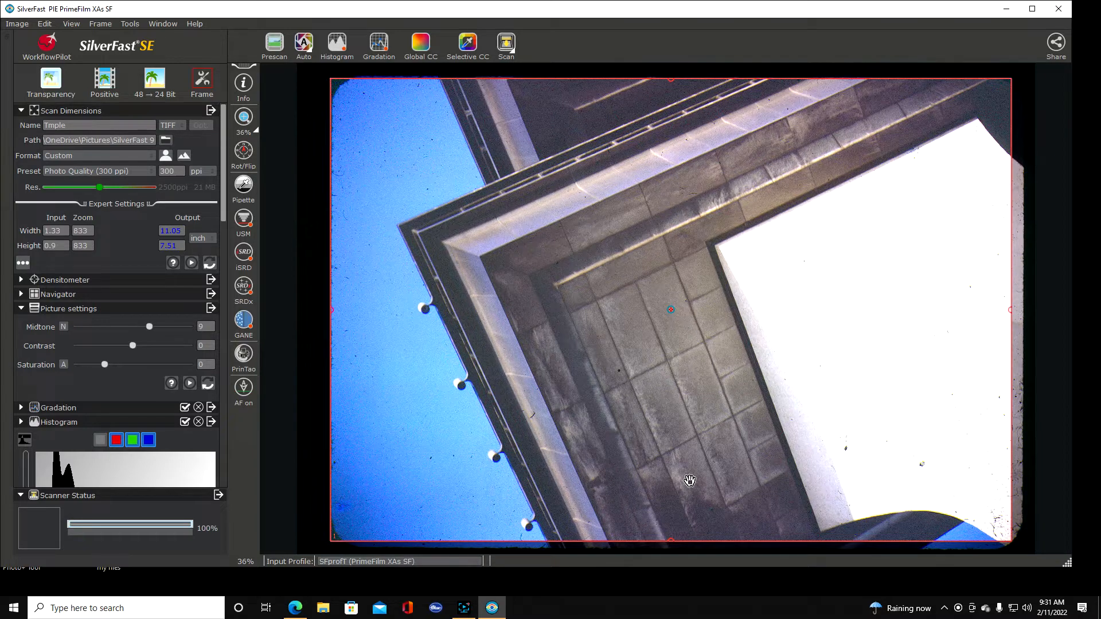
- Turn on iSRD infrared dust and scratch removal
left_click(243, 255)
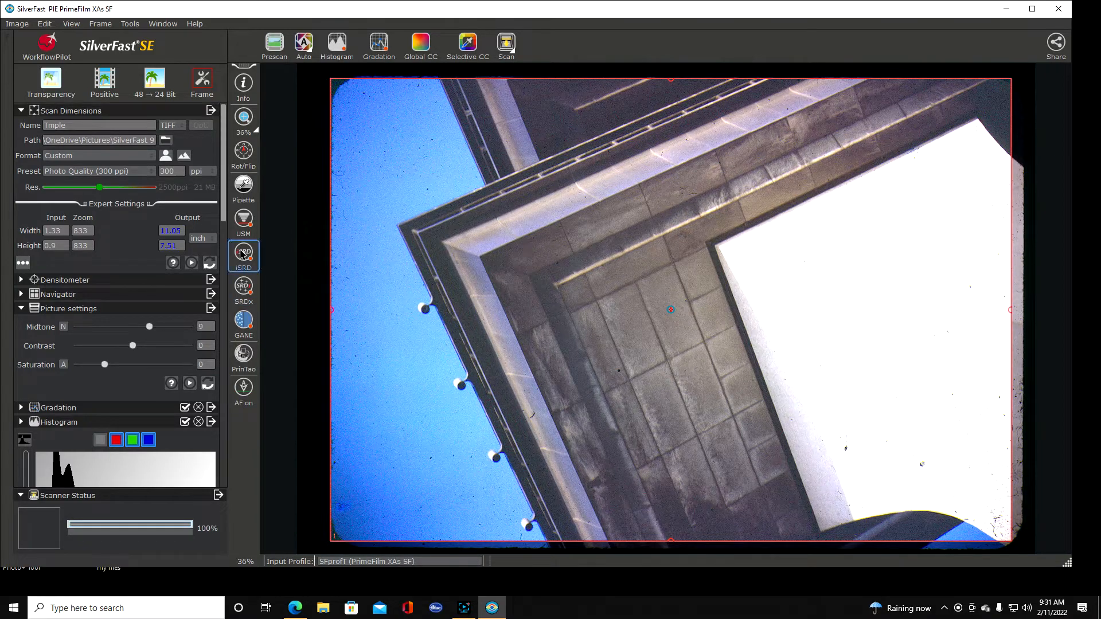
mouse_move(243, 288)
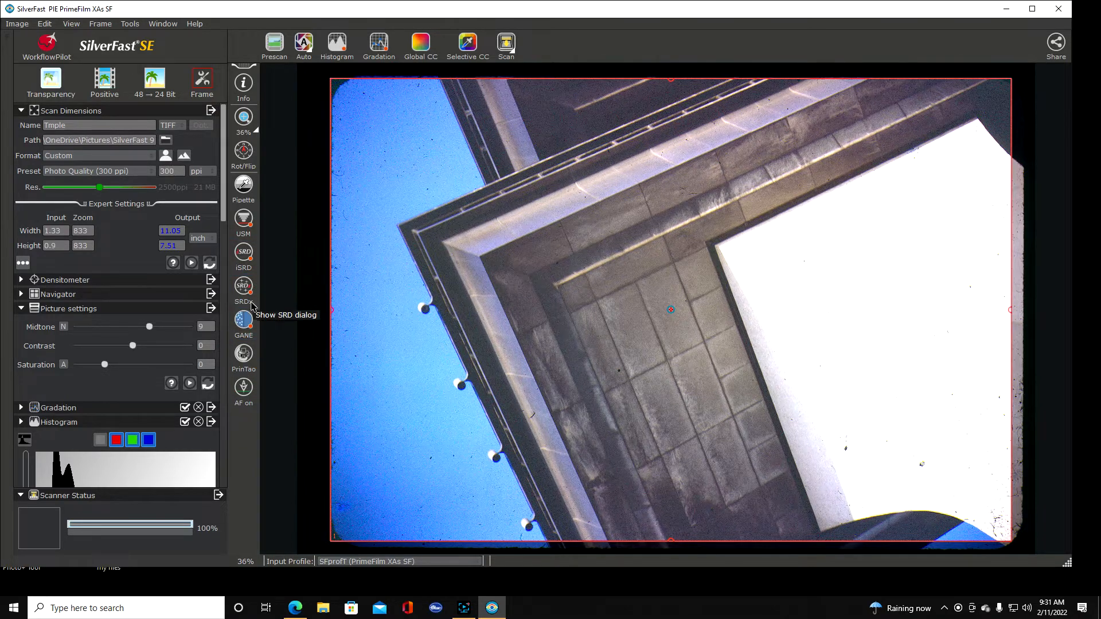
mouse_move(290, 176)
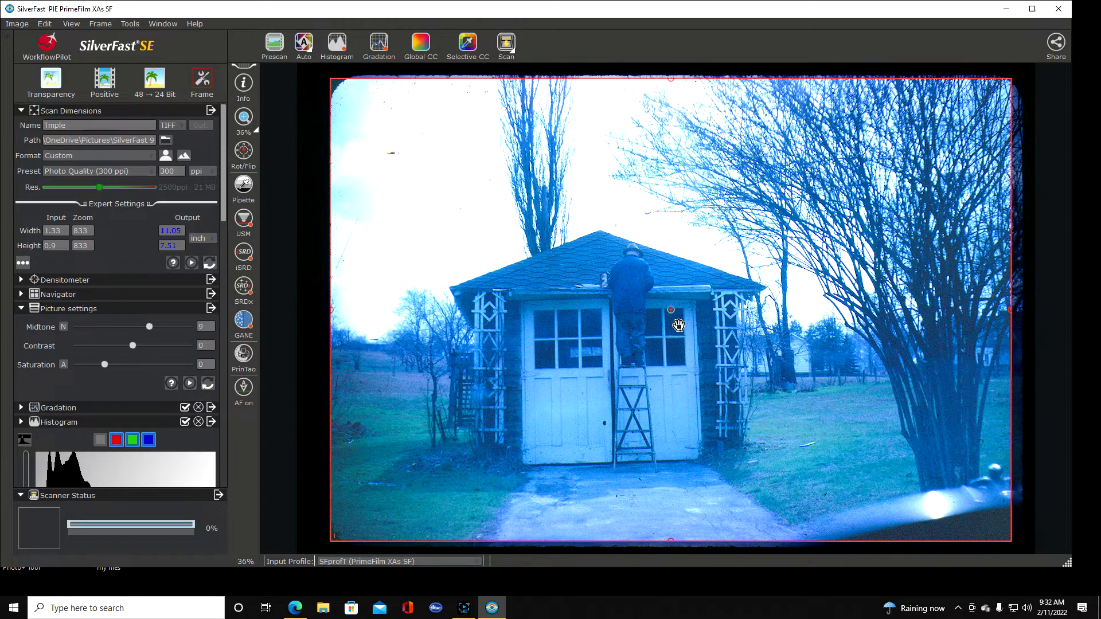
mouse_move(1013, 216)
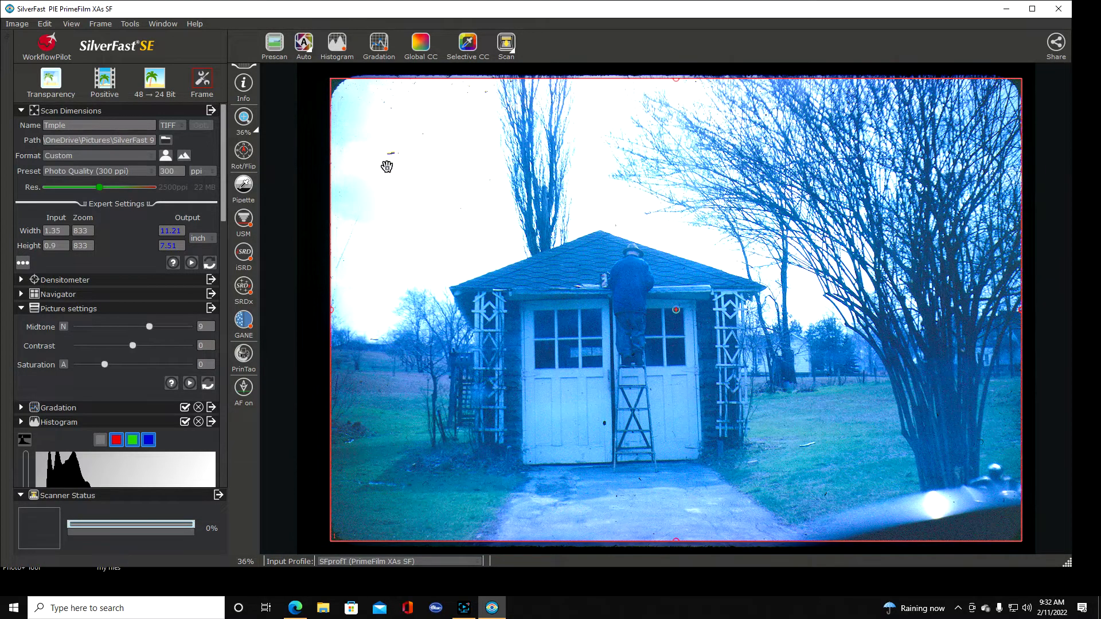
mouse_move(339, 206)
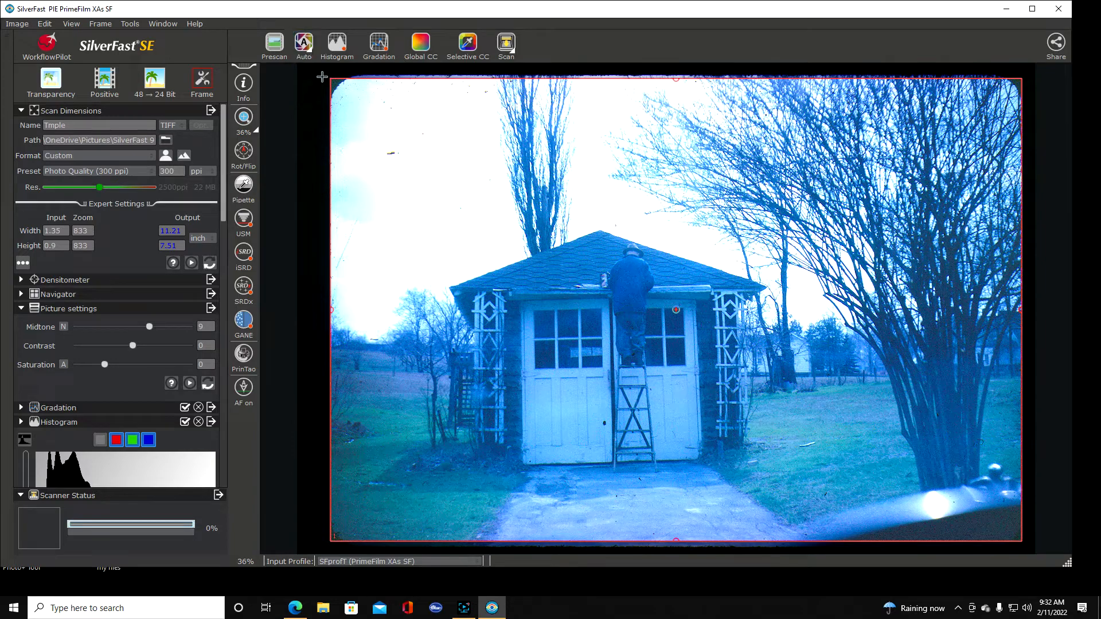
- Apply SilverFast's Auto colour and tone correction to the prescan
left_click(302, 41)
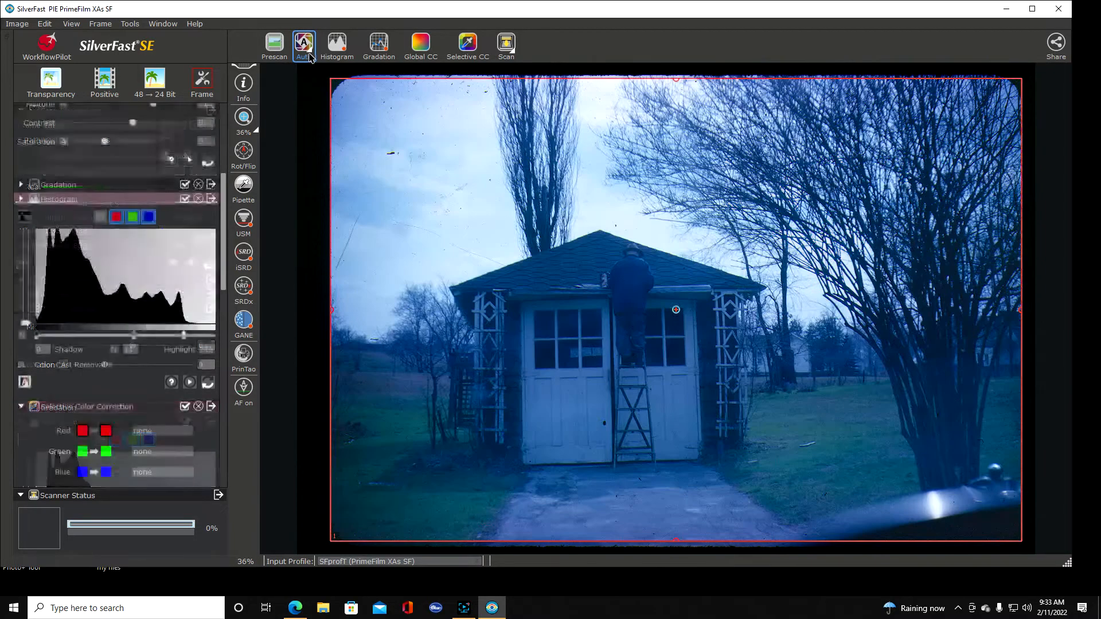
- Apply Auto correction again, brightening the shed preview with a lower highlight point
left_click(303, 42)
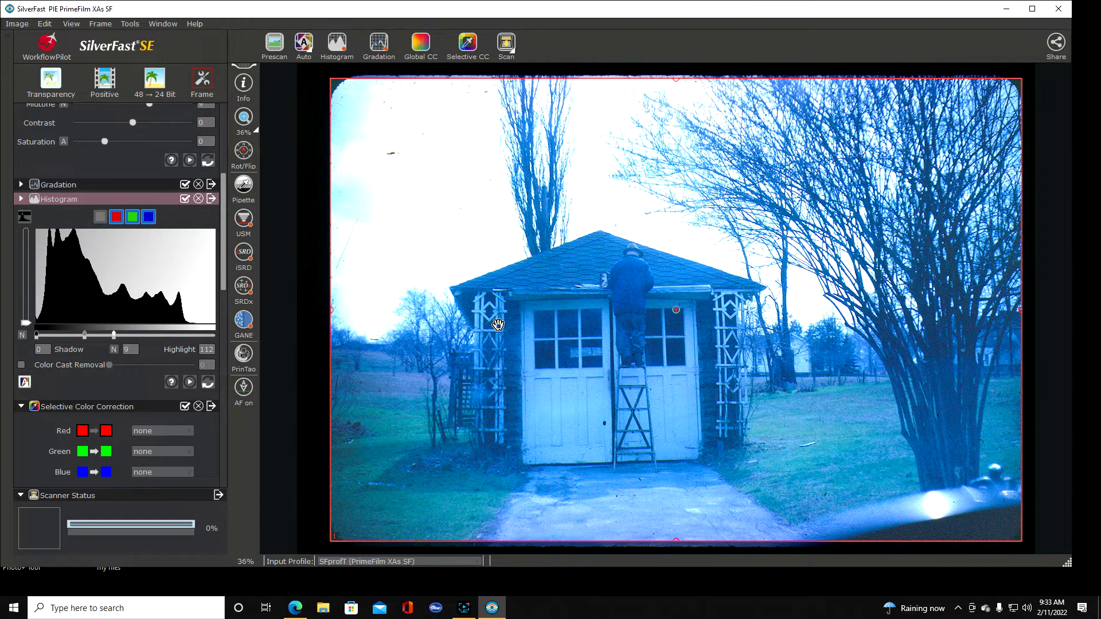
mouse_move(470, 334)
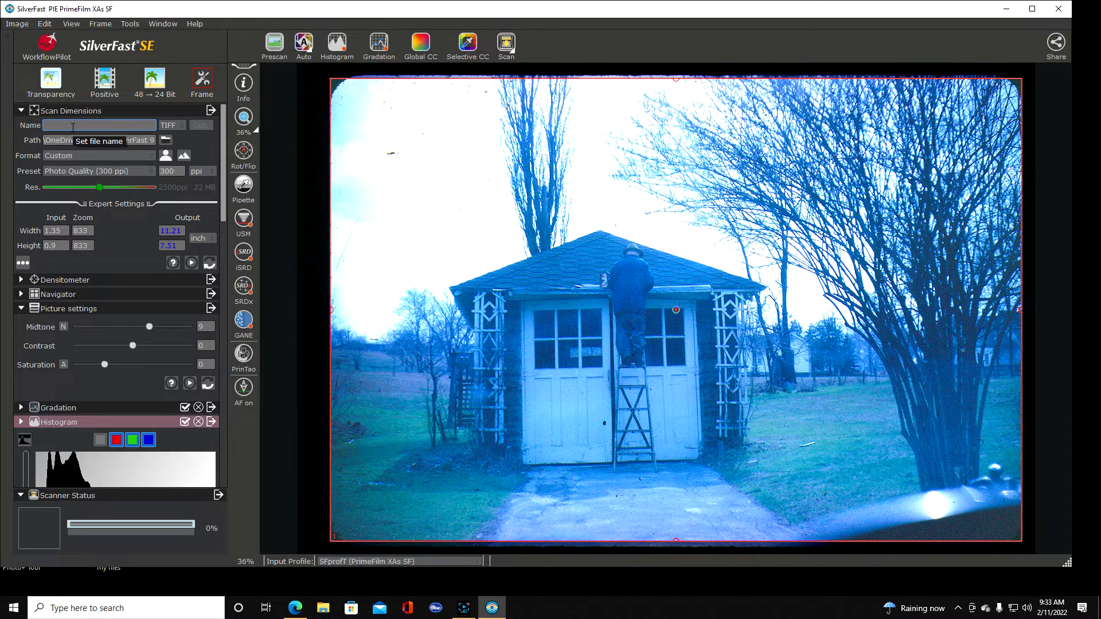
- Name the scan 'Ladder Shed' and raise the resolution to 10000 ppi
type("Ladder Shed")
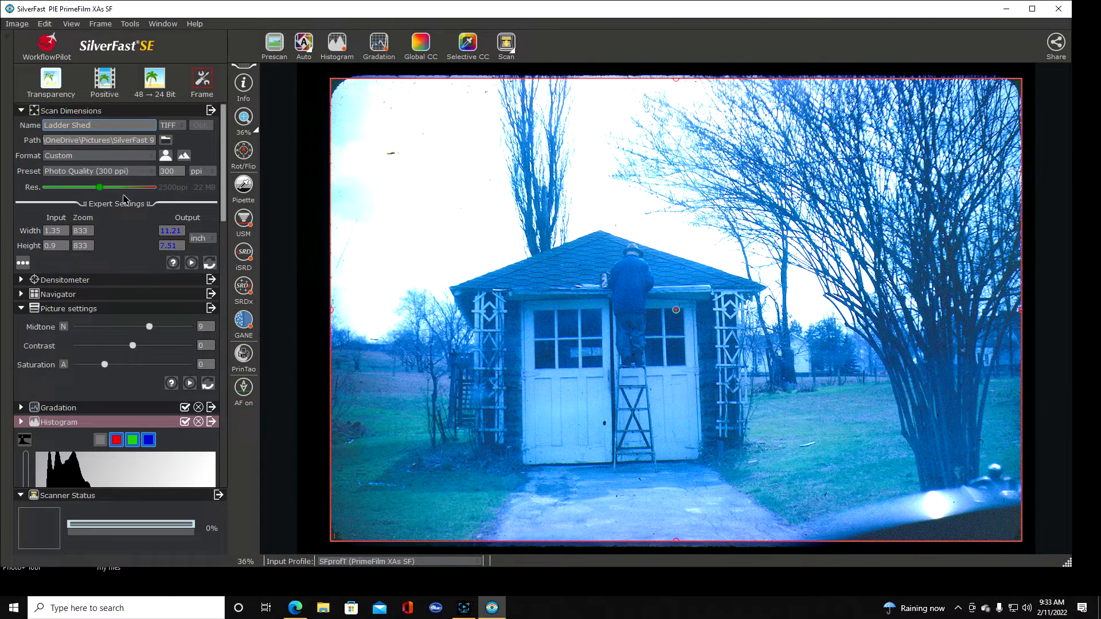
left_click_drag(99, 187, 150, 186)
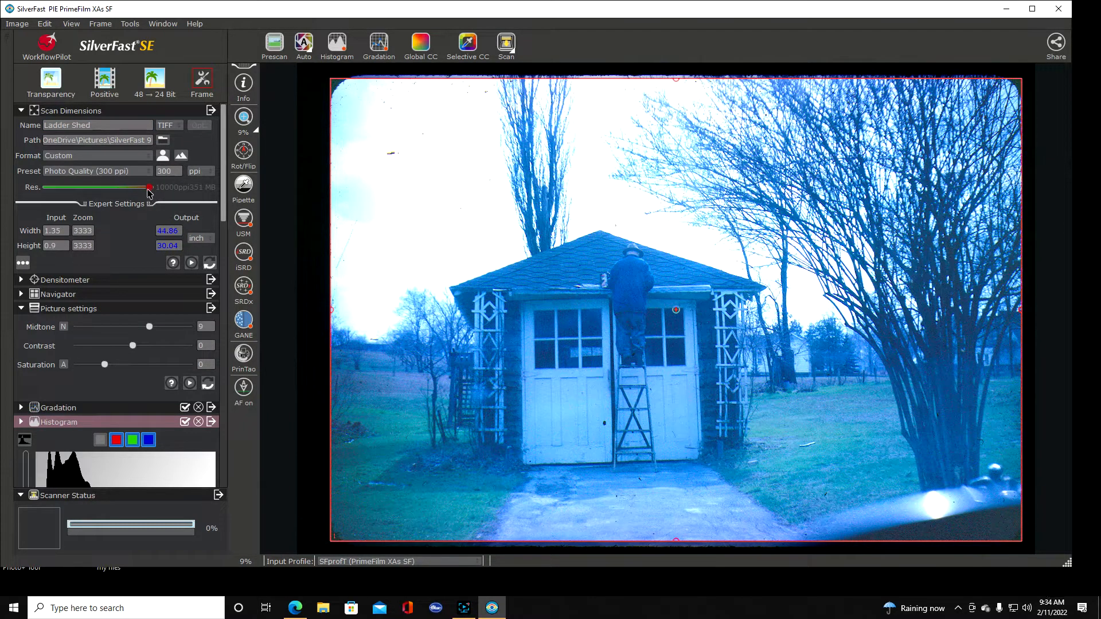
left_click_drag(147, 187, 129, 188)
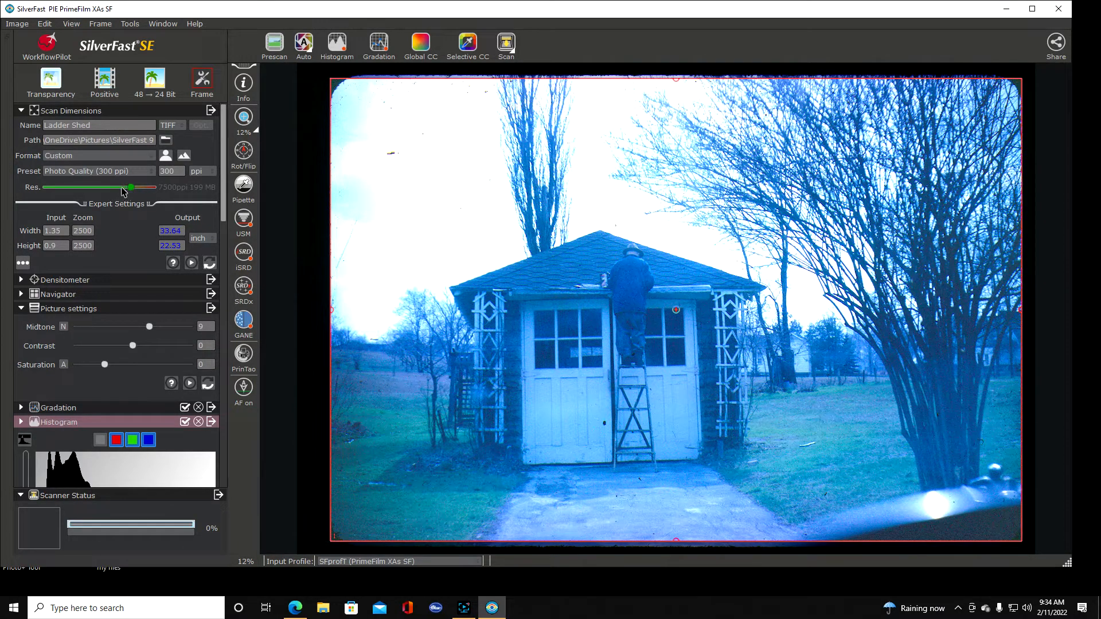
left_click_drag(130, 188, 109, 187)
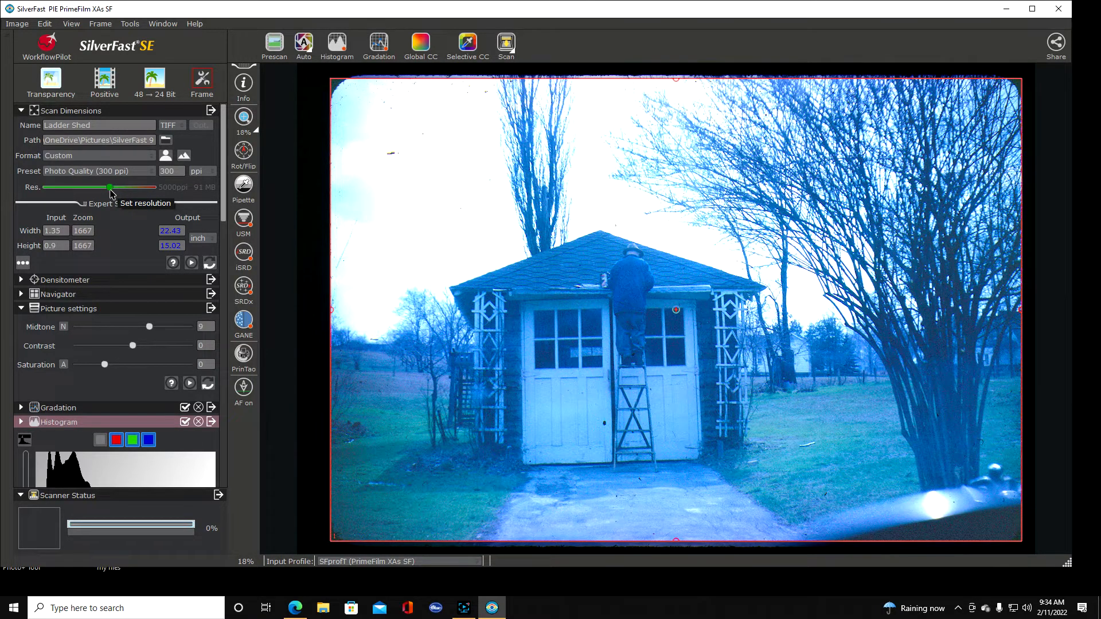
left_click_drag(108, 187, 100, 188)
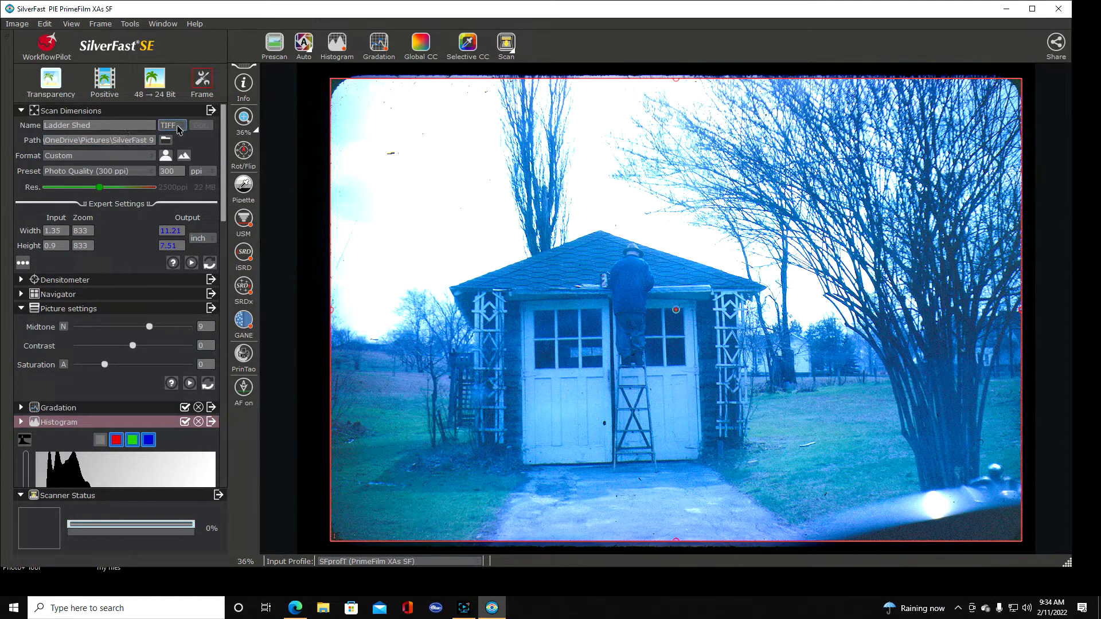
mouse_move(180, 129)
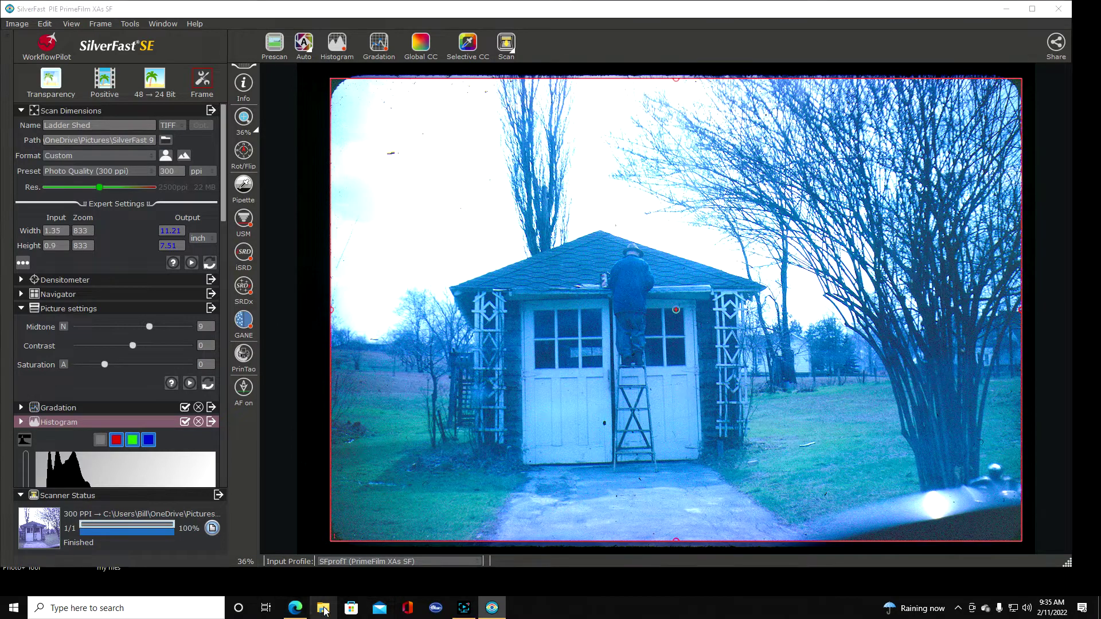
left_click(322, 608)
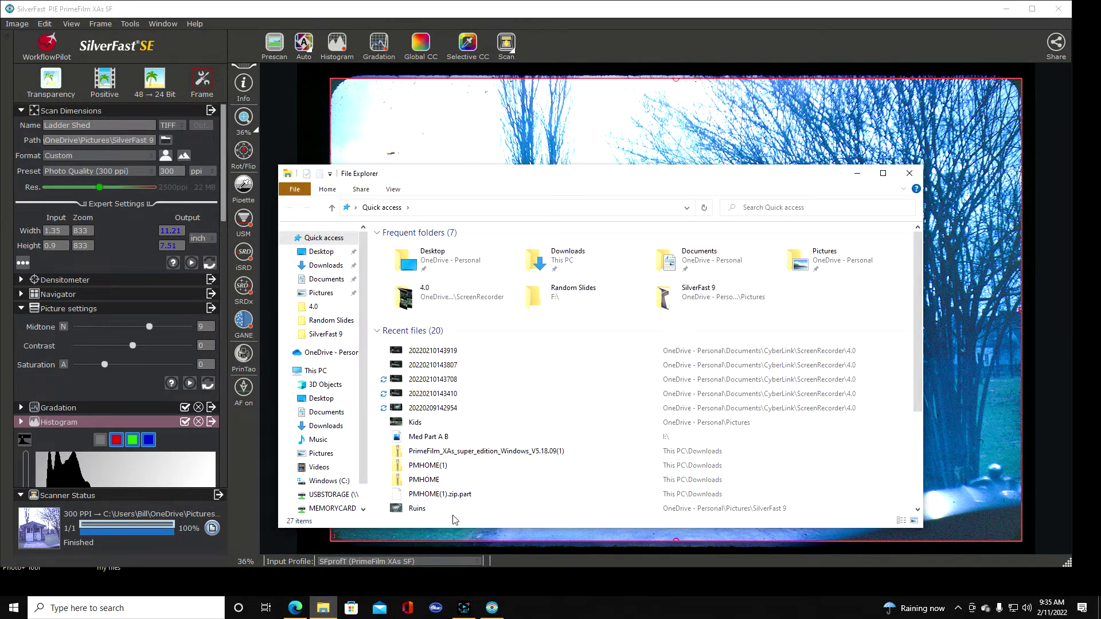
mouse_move(813, 263)
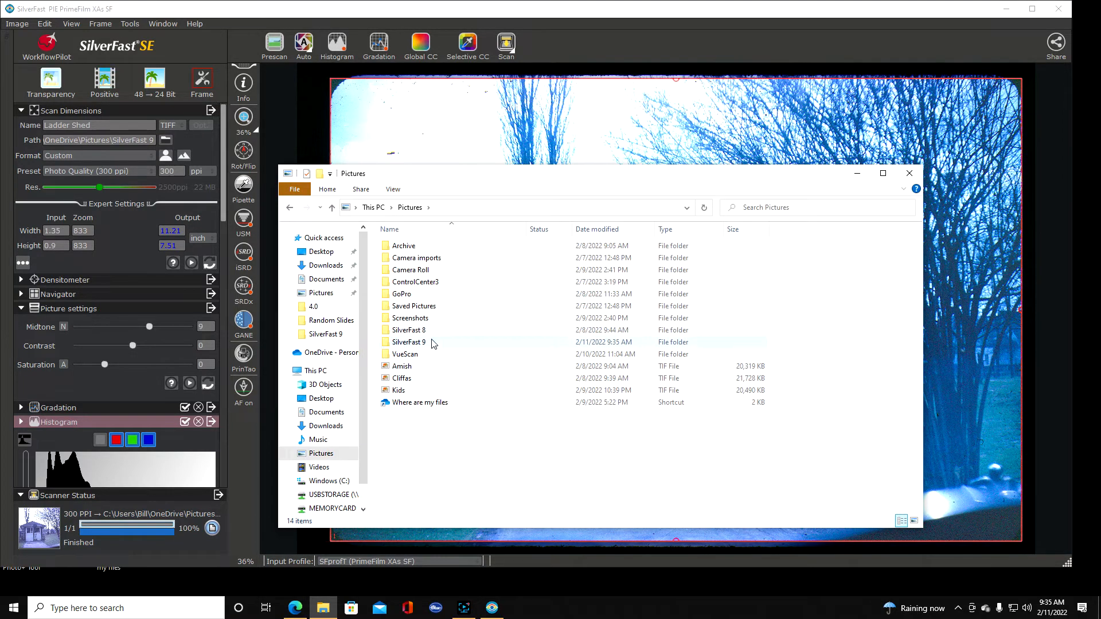
double_click(408, 342)
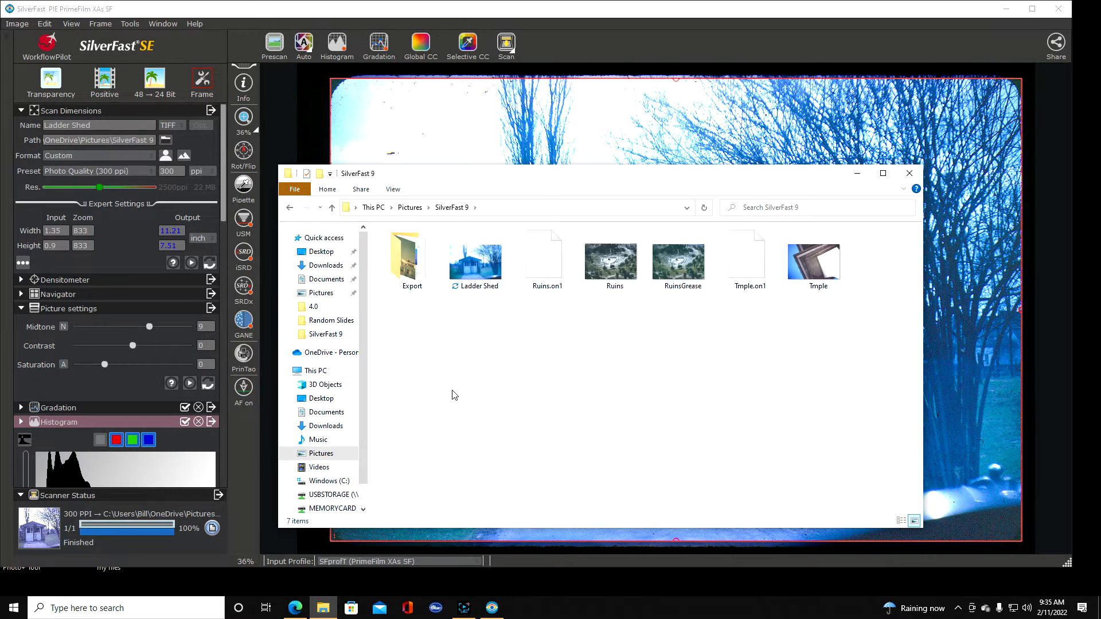
mouse_move(417, 357)
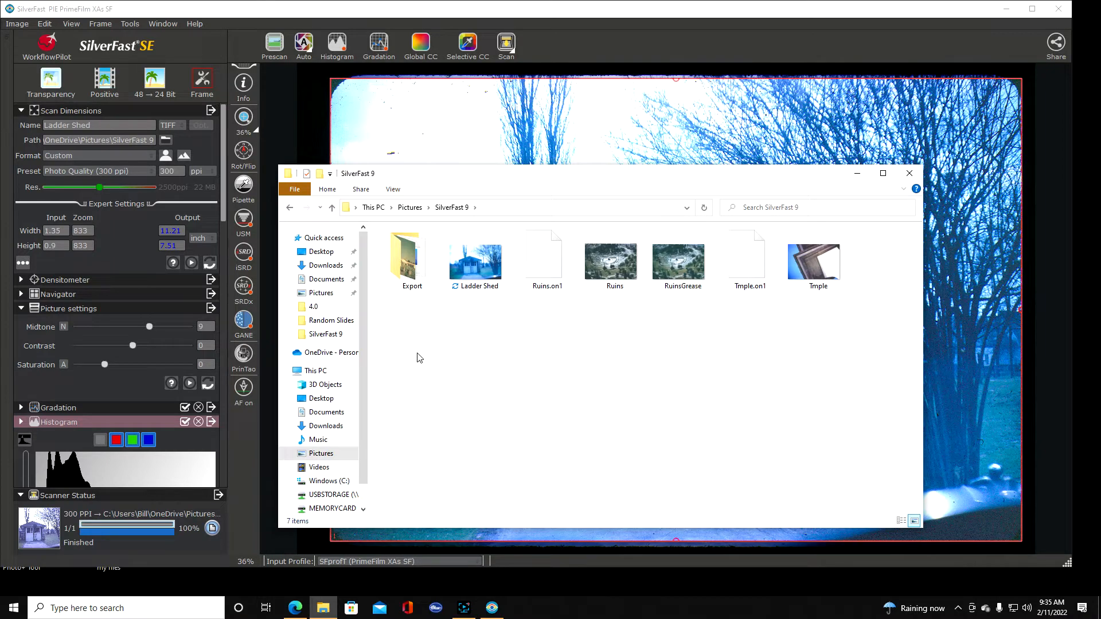
left_click(475, 262)
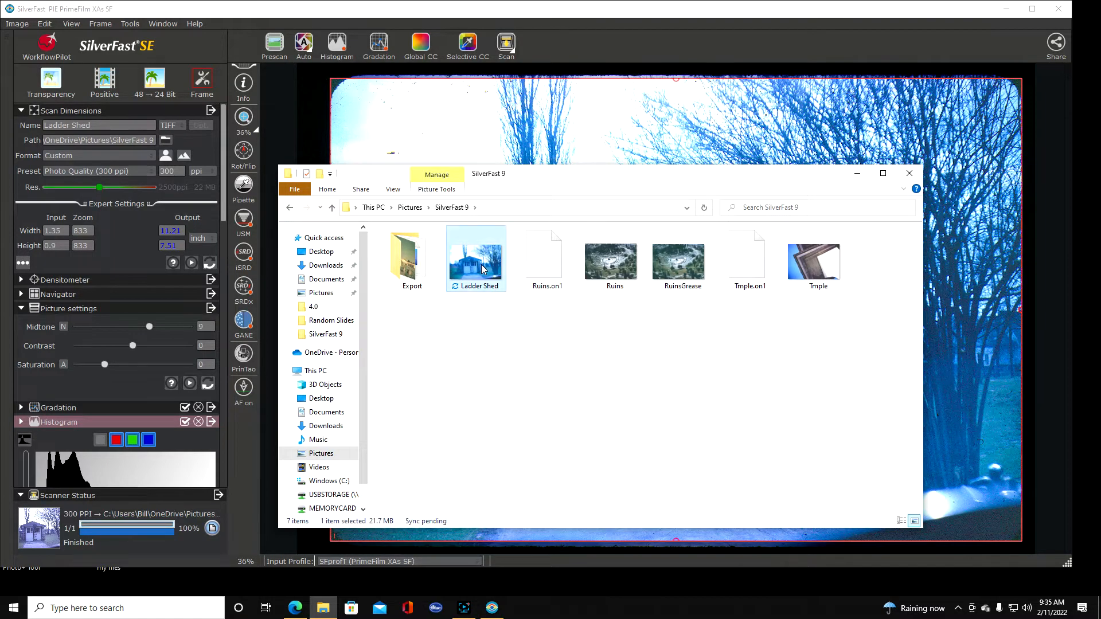
double_click(476, 257)
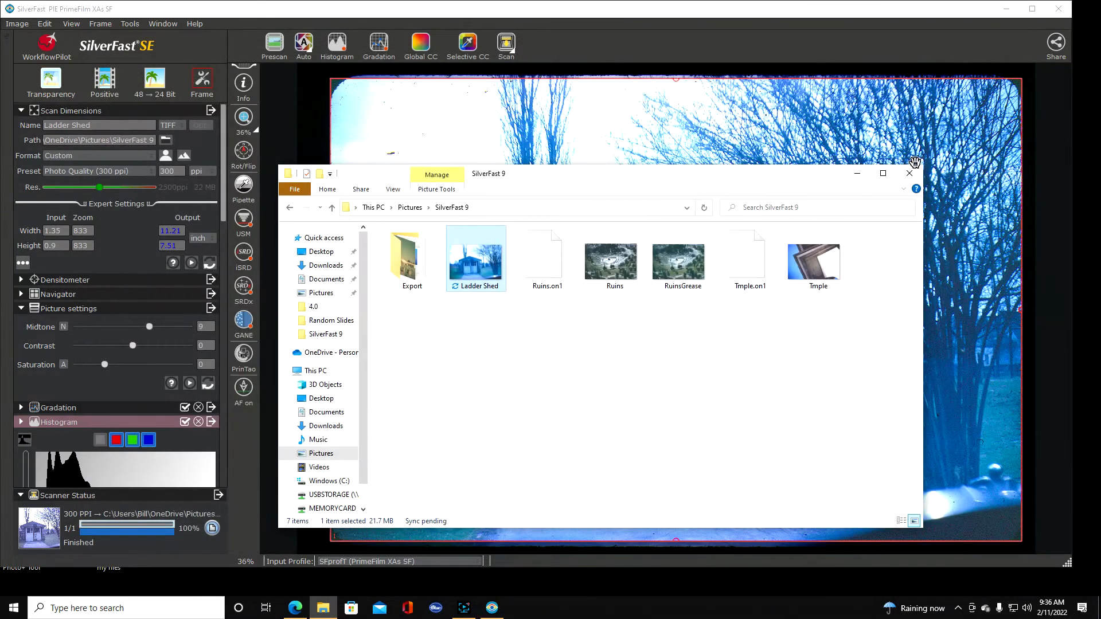
left_click(909, 173)
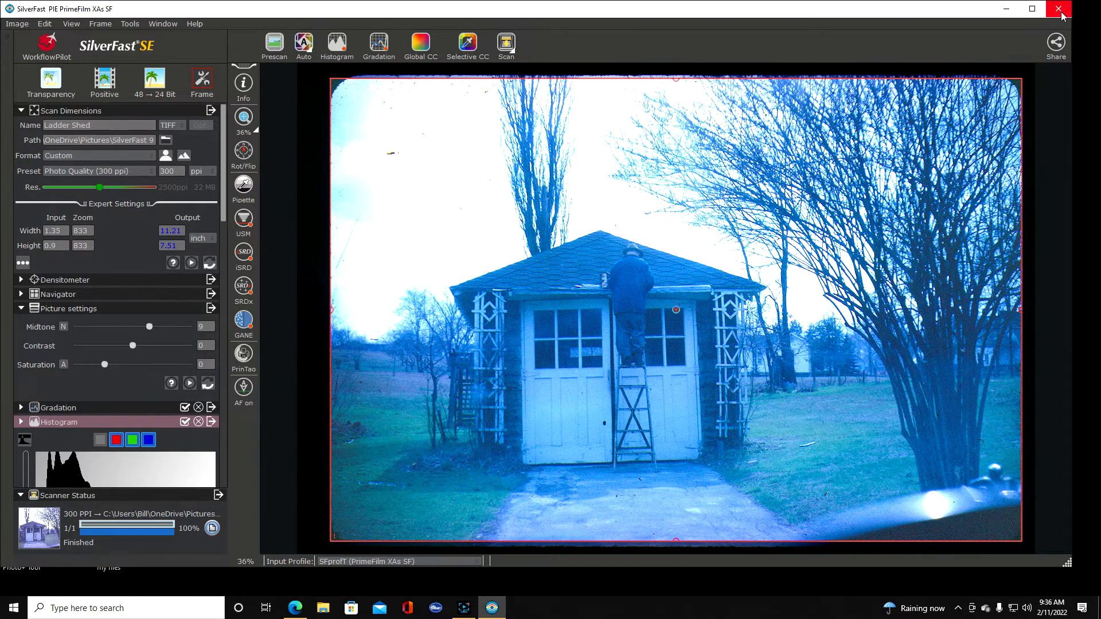
- Close SilverFast 9, launch ON1 Photo RAW 2022 and dismiss the learning hub
left_click(1056, 8)
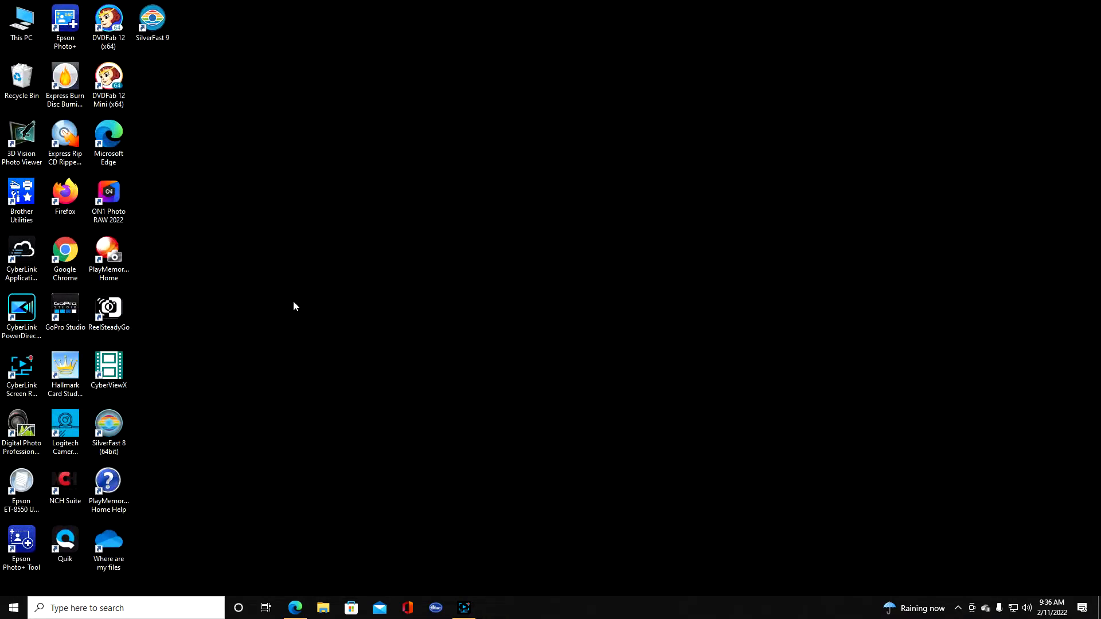
left_click(108, 195)
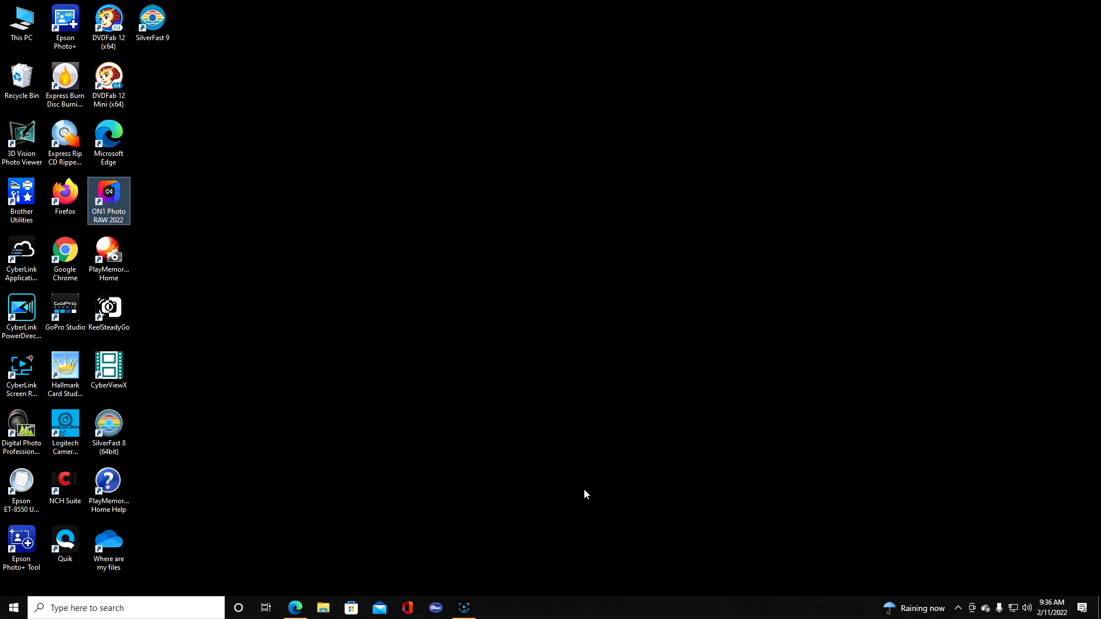
double_click(108, 191)
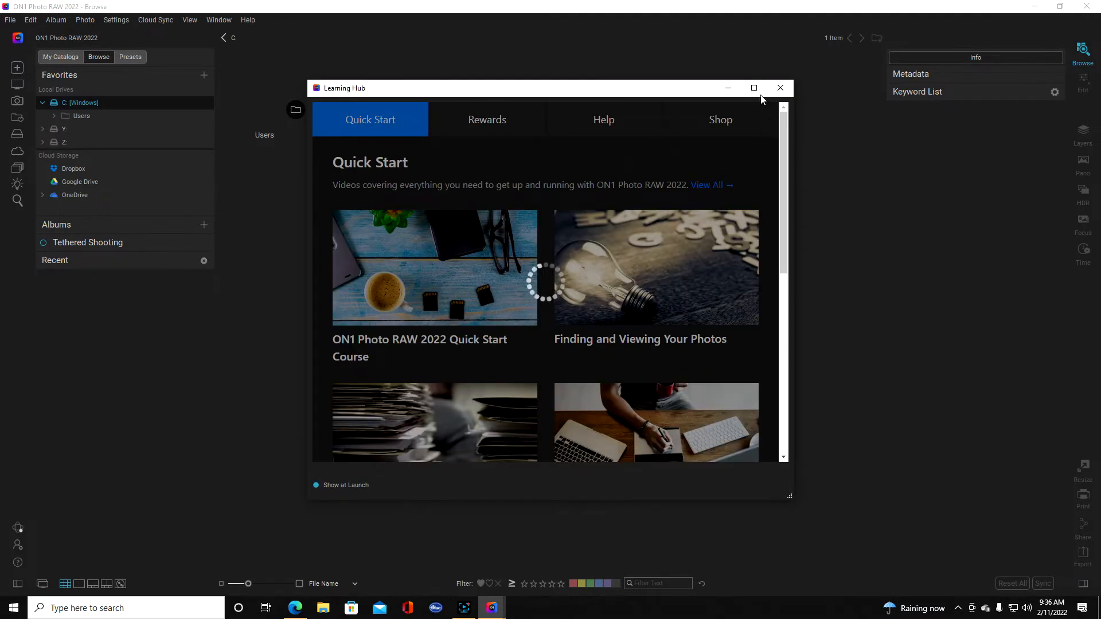
left_click(780, 87)
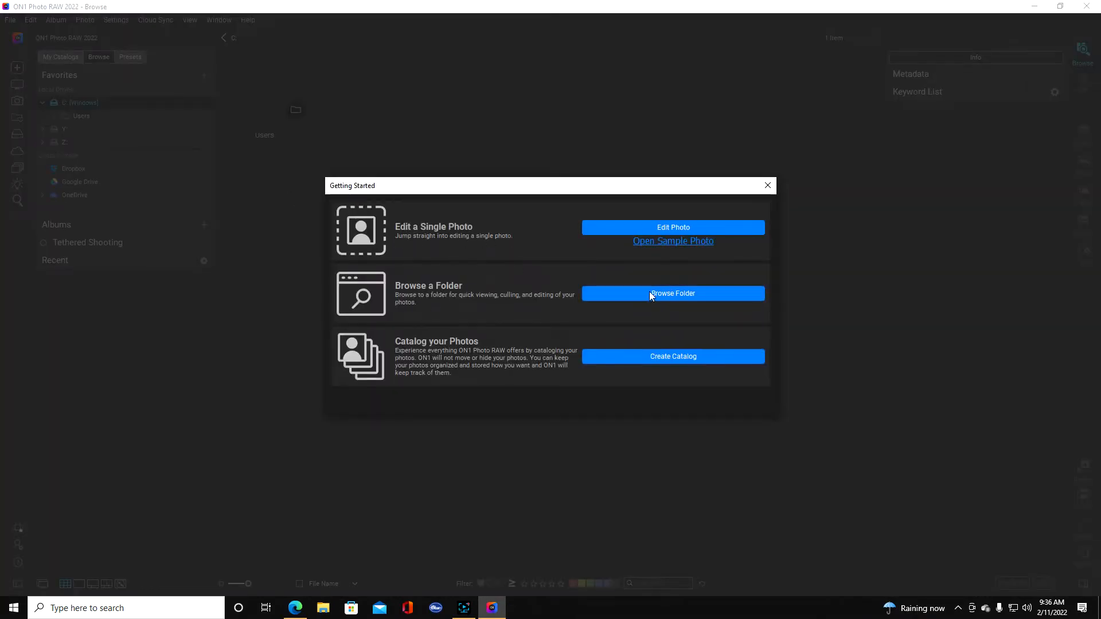
- Choose Pictures > SilverFast 9 as the folder to browse
left_click(672, 293)
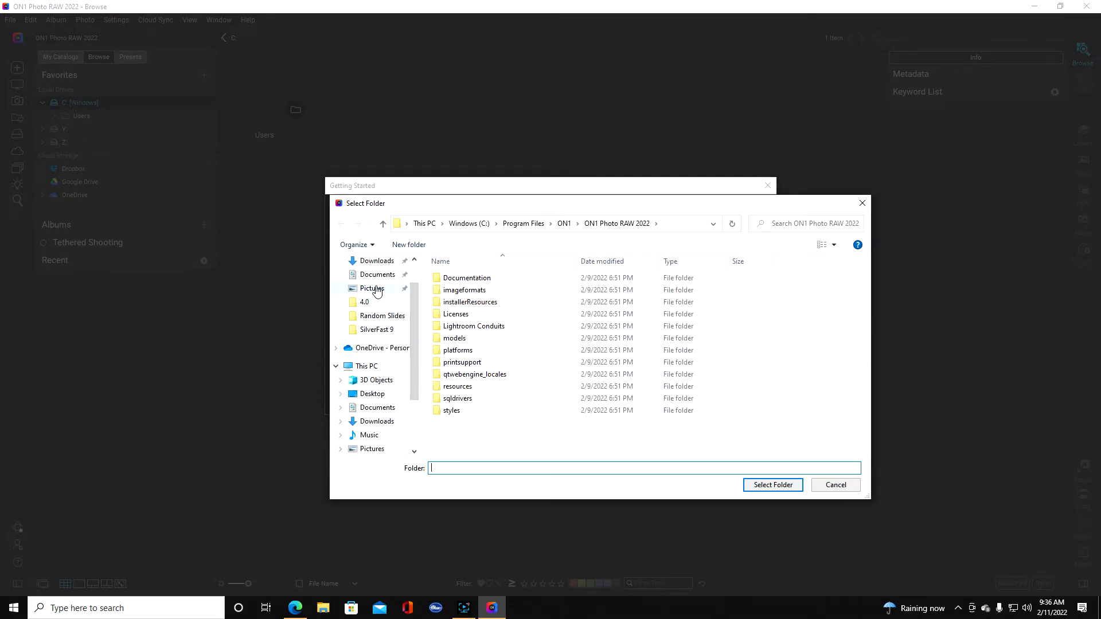
left_click(372, 288)
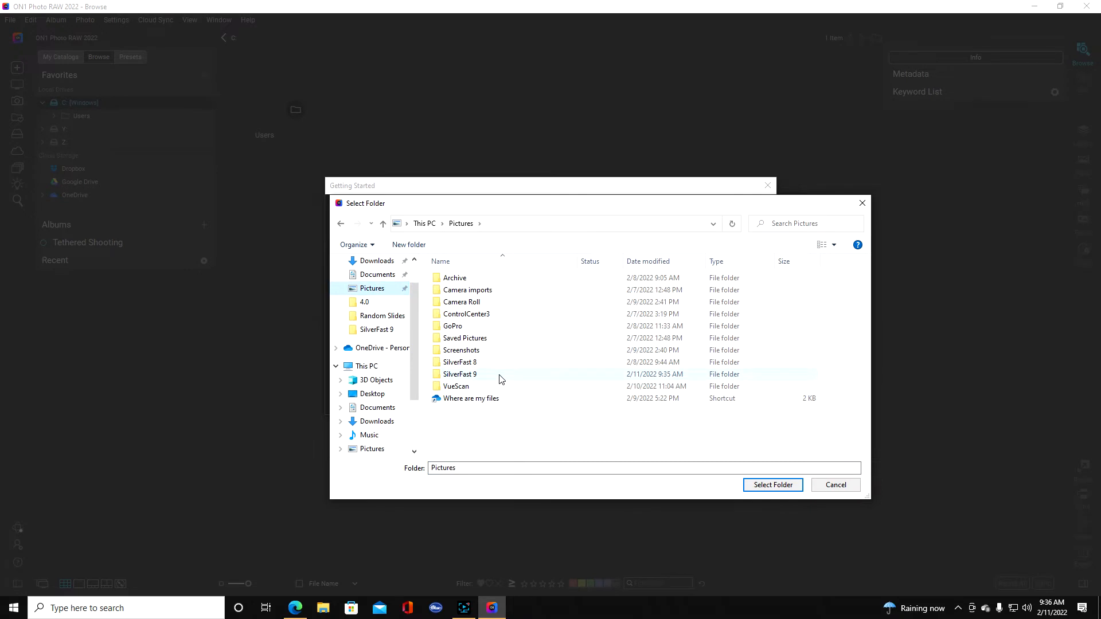
double_click(460, 374)
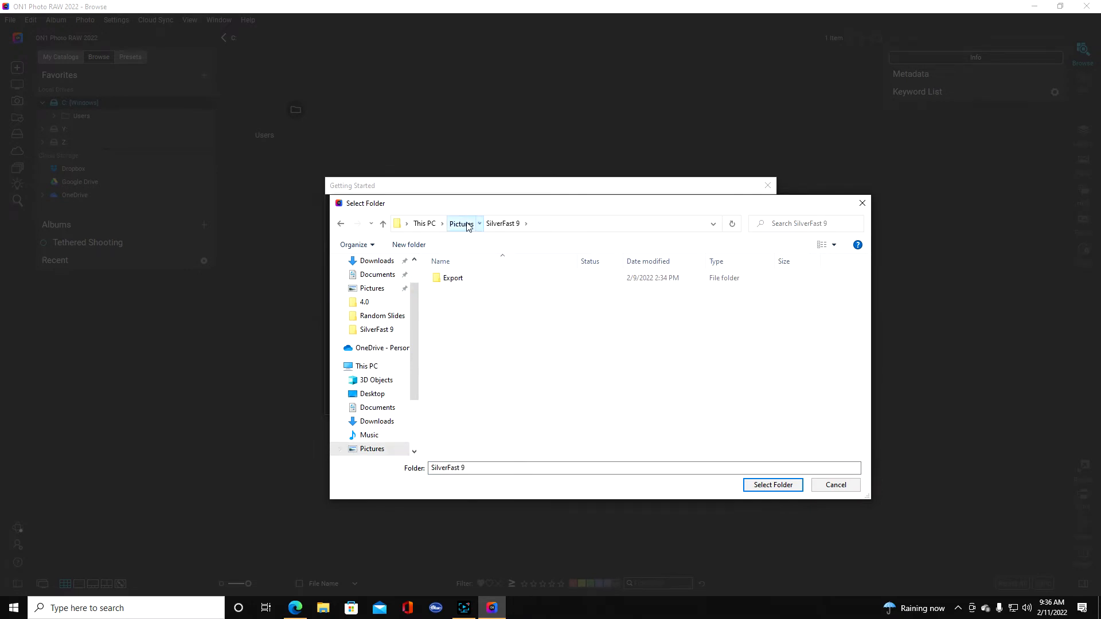
left_click(460, 224)
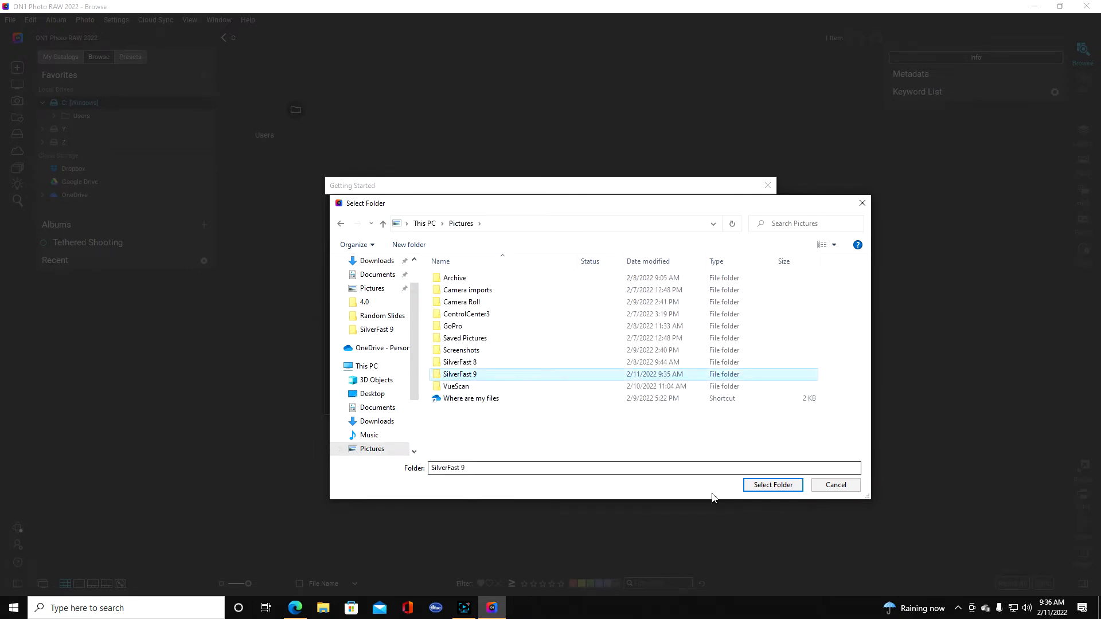
left_click(773, 484)
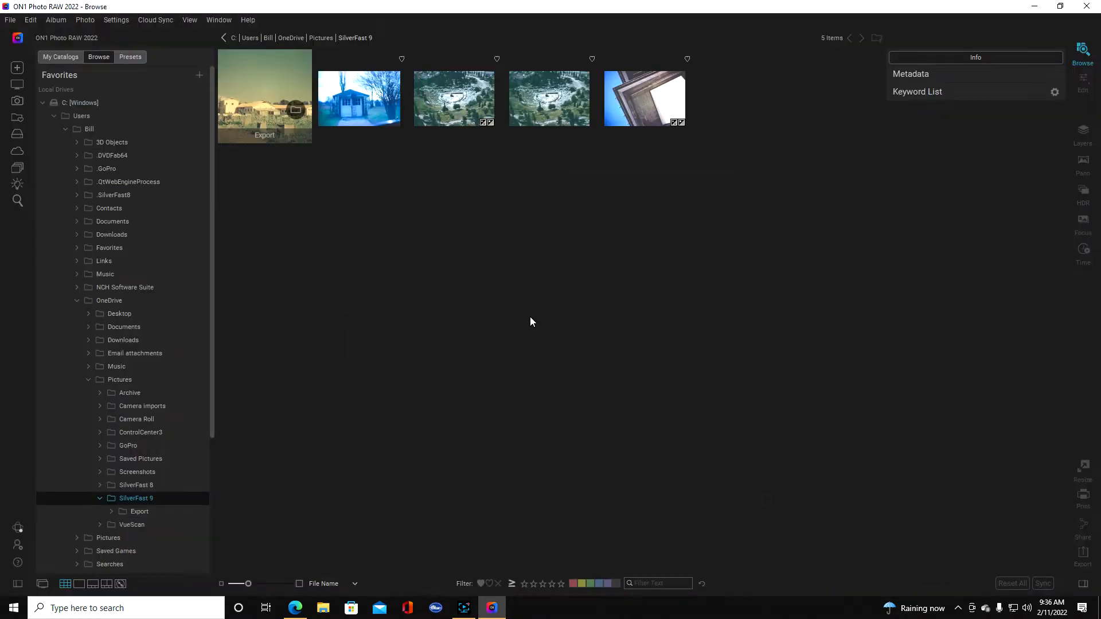
- Select Ladder Shed.tif and switch to the Edit module
left_click(359, 98)
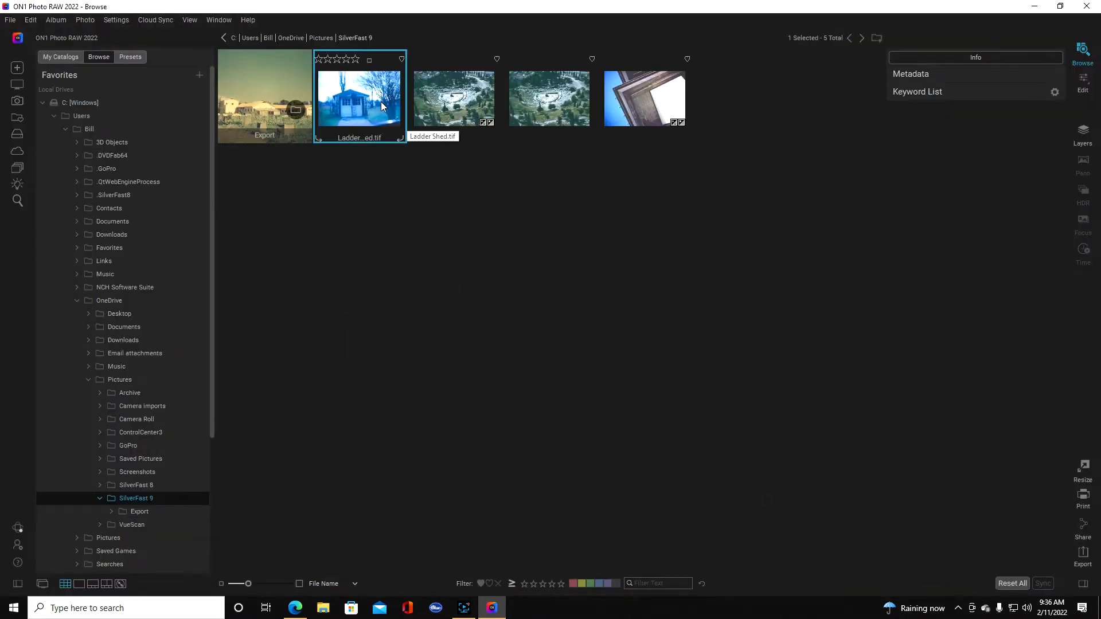
mouse_move(508, 167)
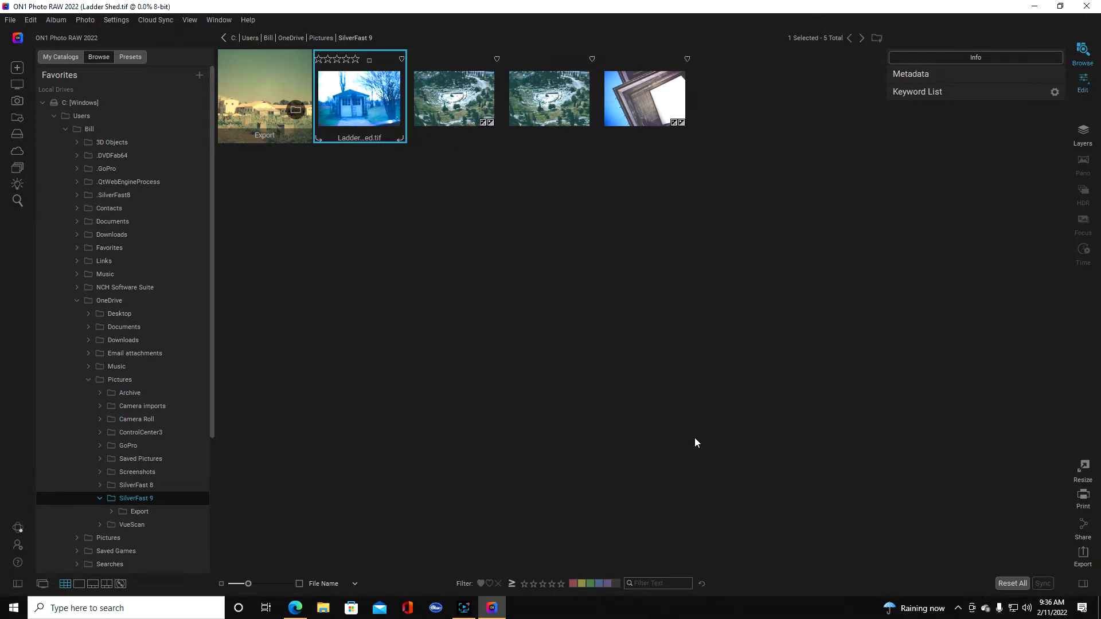
mouse_move(693, 437)
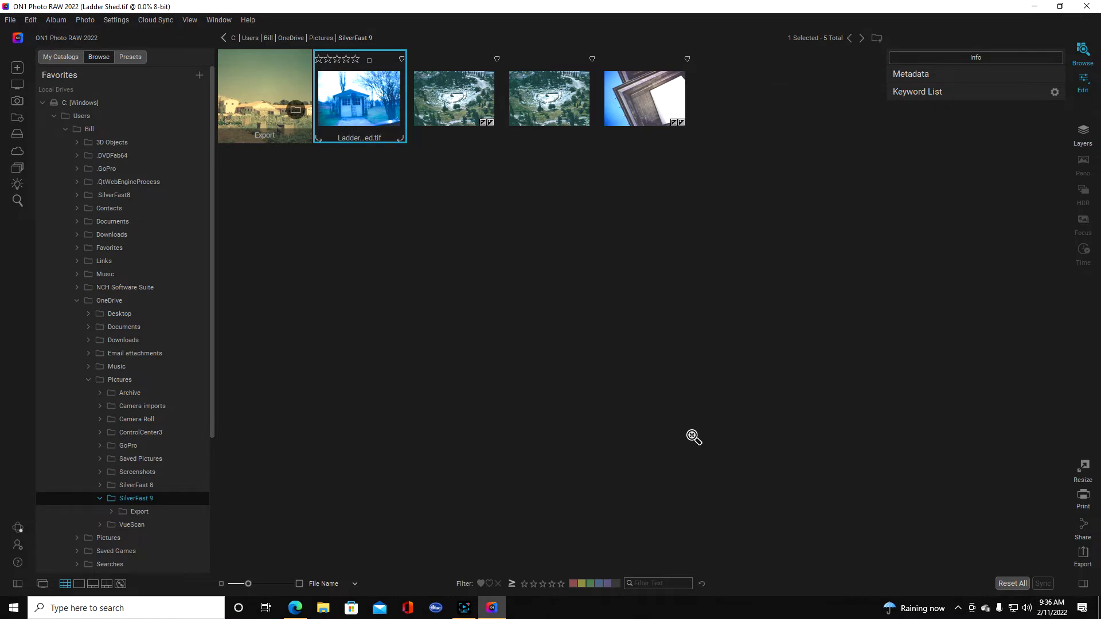
left_click(1082, 84)
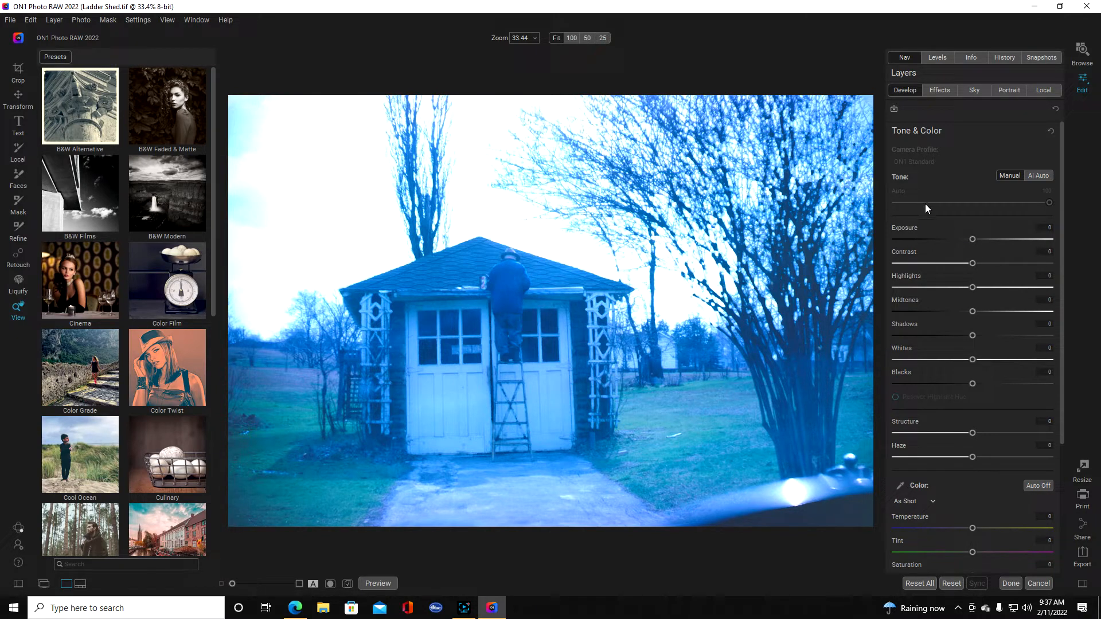
mouse_move(998, 245)
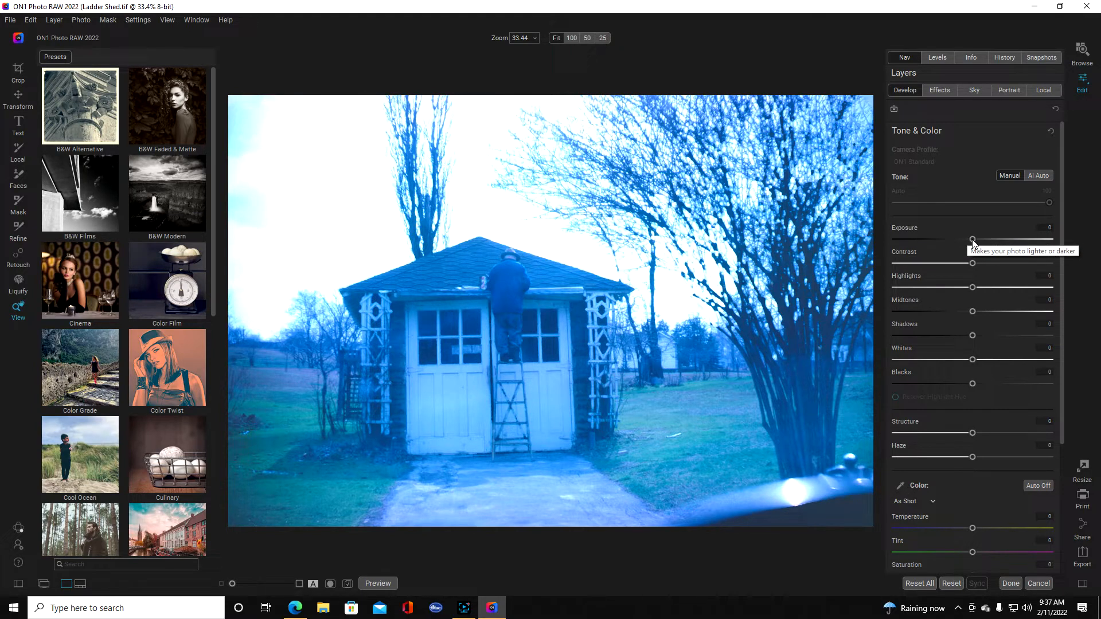
- Set exposure 0.3, contrast -1, highlights -13, midtones -5 and shadows -28
left_click_drag(972, 240, 976, 240)
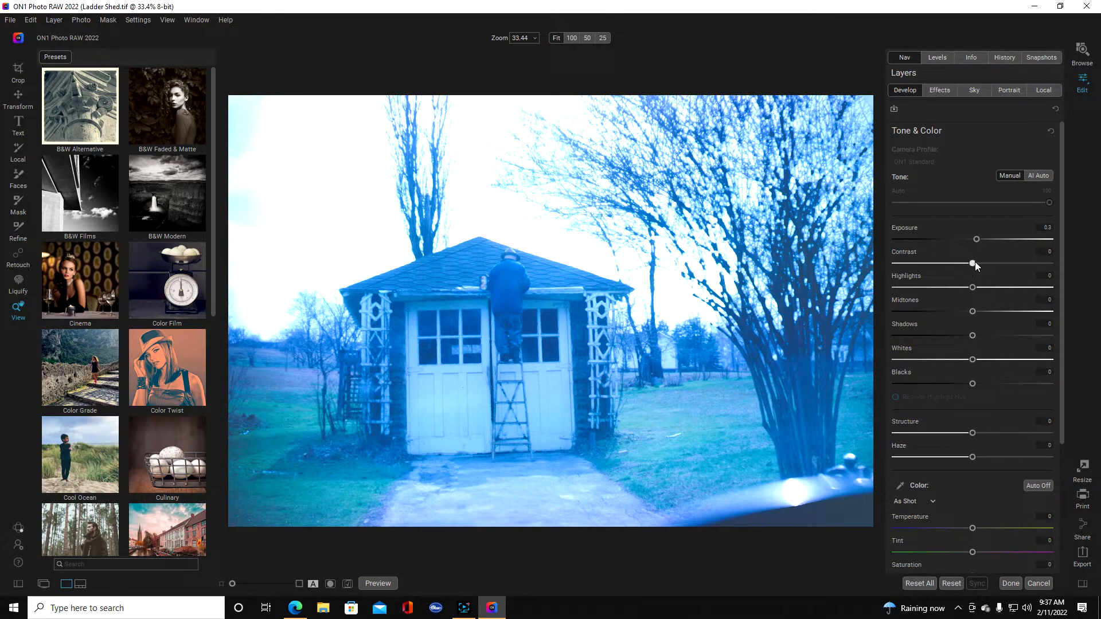
left_click_drag(975, 263, 972, 262)
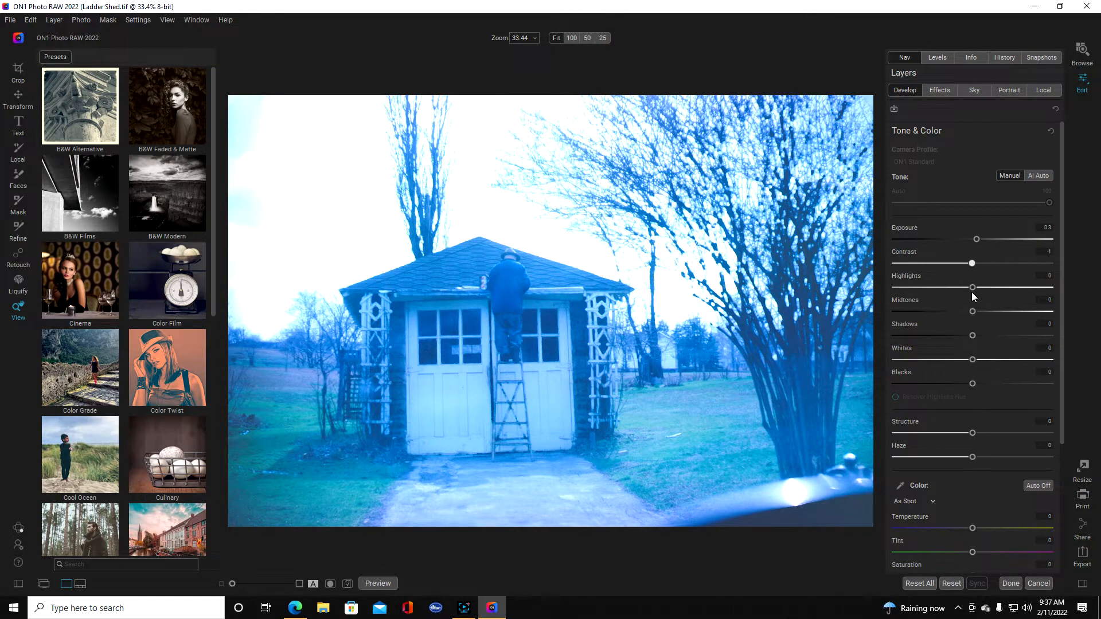
left_click_drag(972, 287, 961, 287)
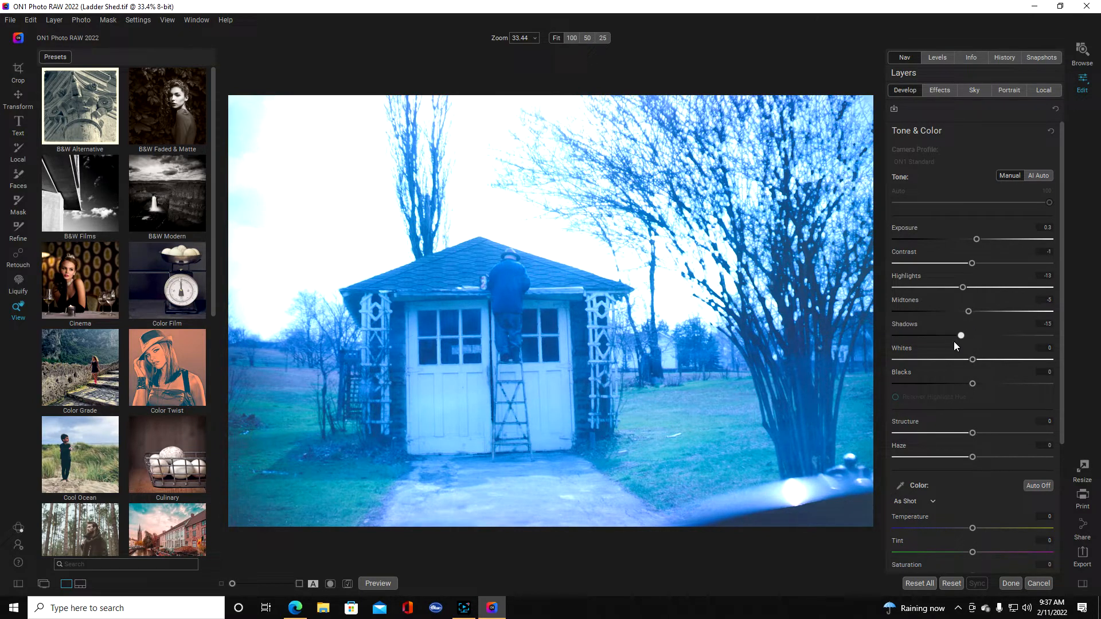
left_click_drag(960, 335, 949, 335)
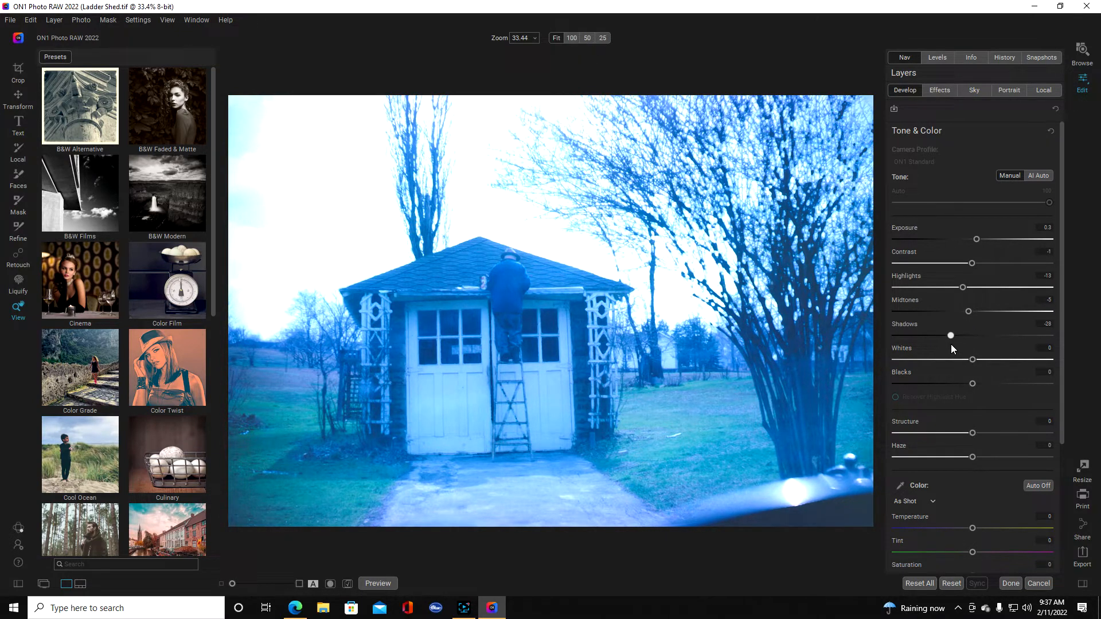
scroll("down", 3)
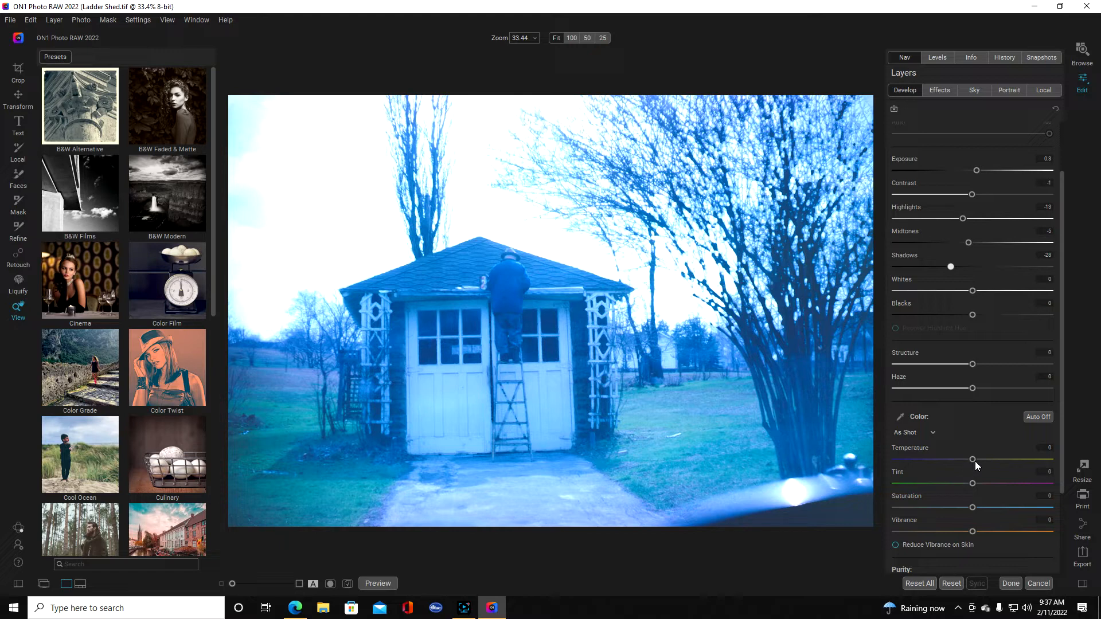
- Settle the colour temperature at 7 and pull tint strongly toward green
left_click_drag(972, 460, 923, 460)
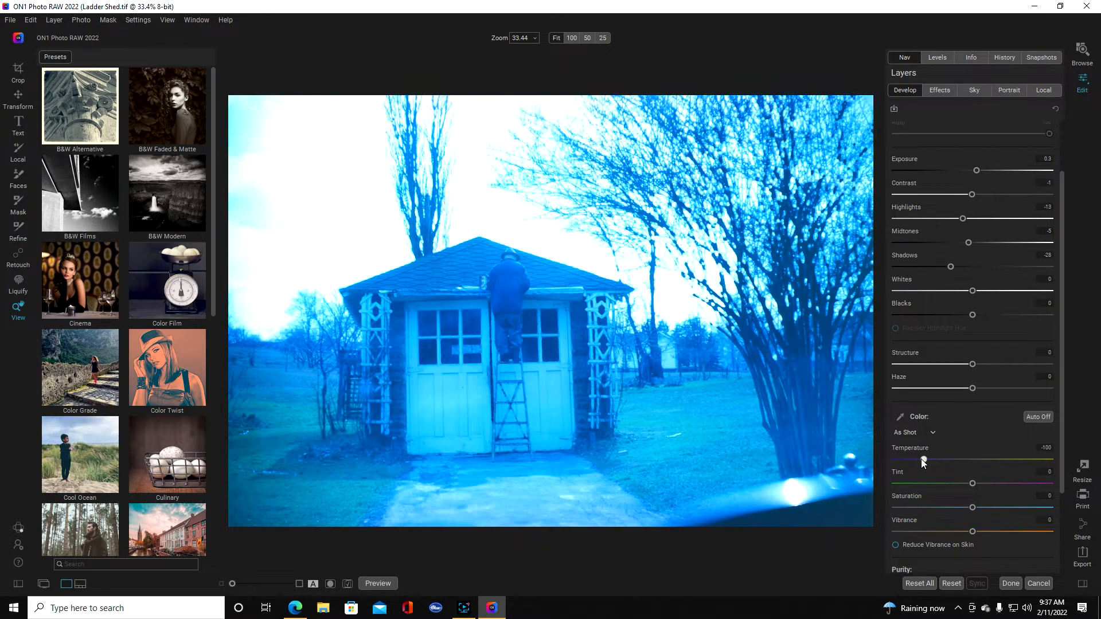
left_click_drag(922, 460, 959, 460)
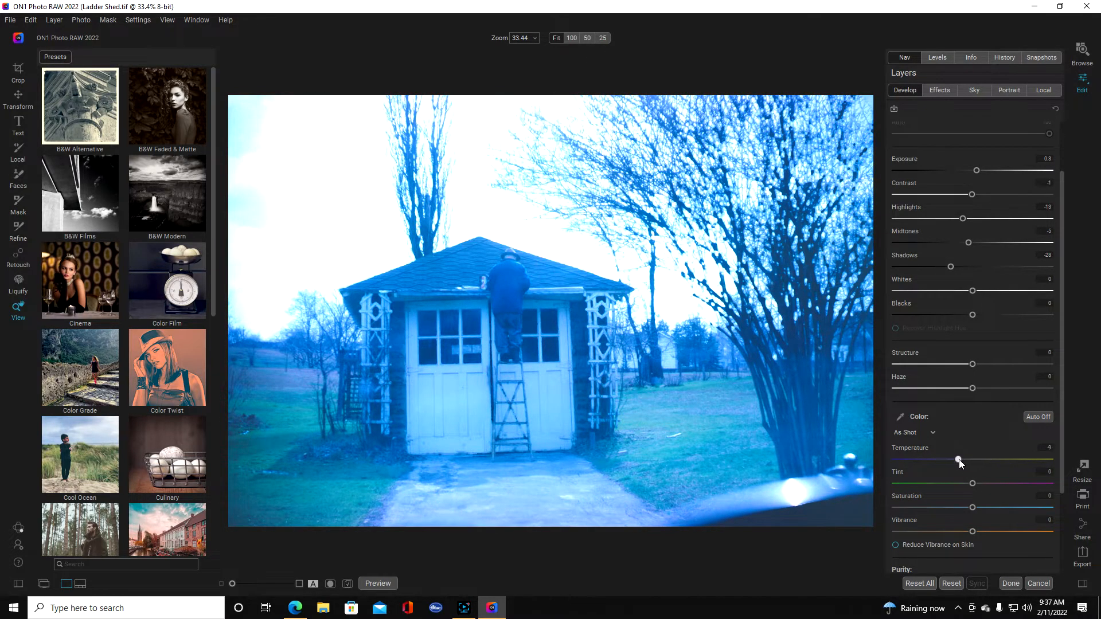
left_click_drag(959, 460, 995, 459)
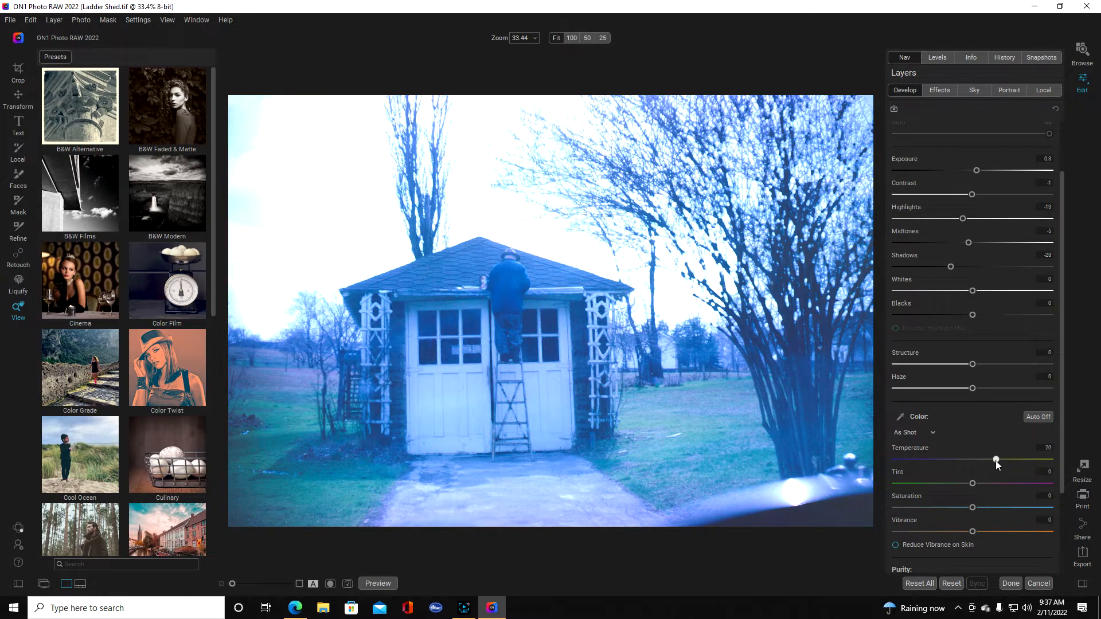
left_click_drag(995, 459, 1010, 460)
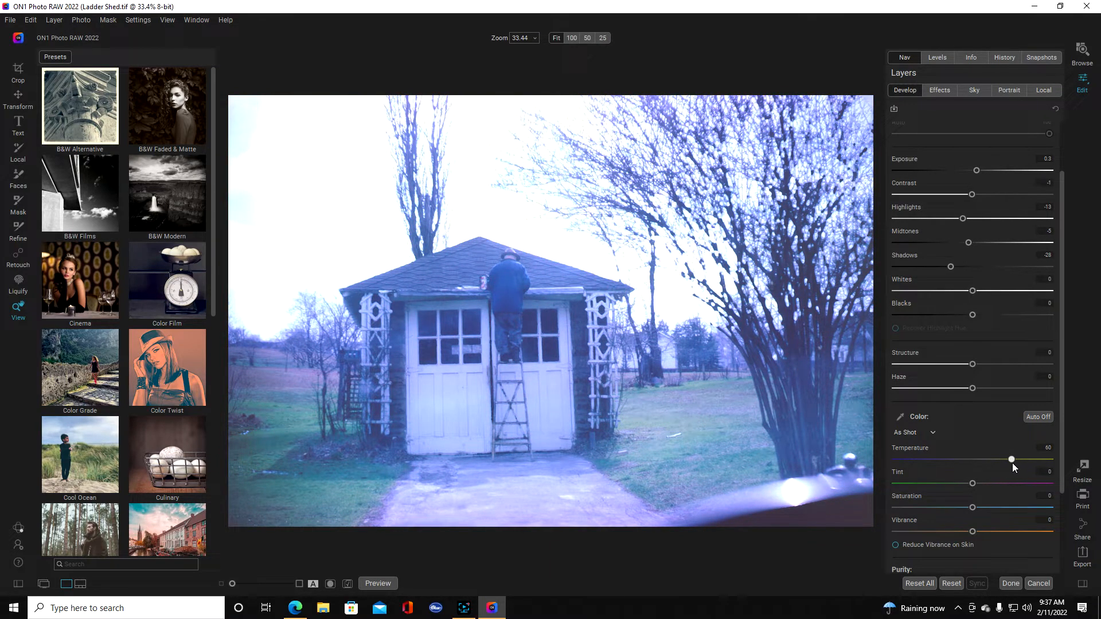
left_click_drag(1011, 459, 998, 459)
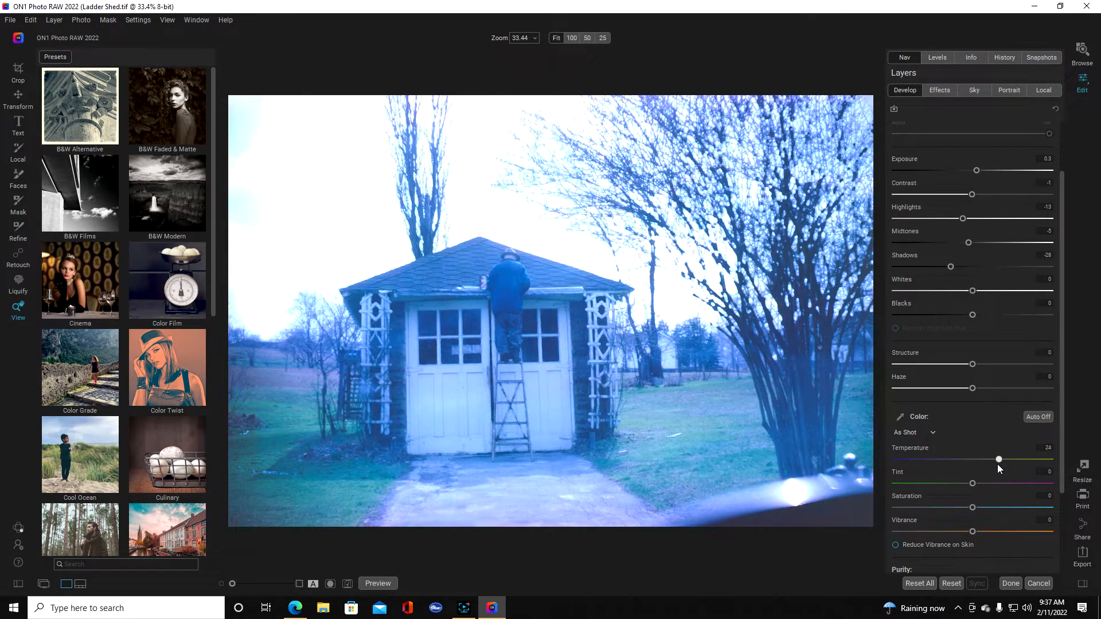
left_click_drag(997, 459, 982, 459)
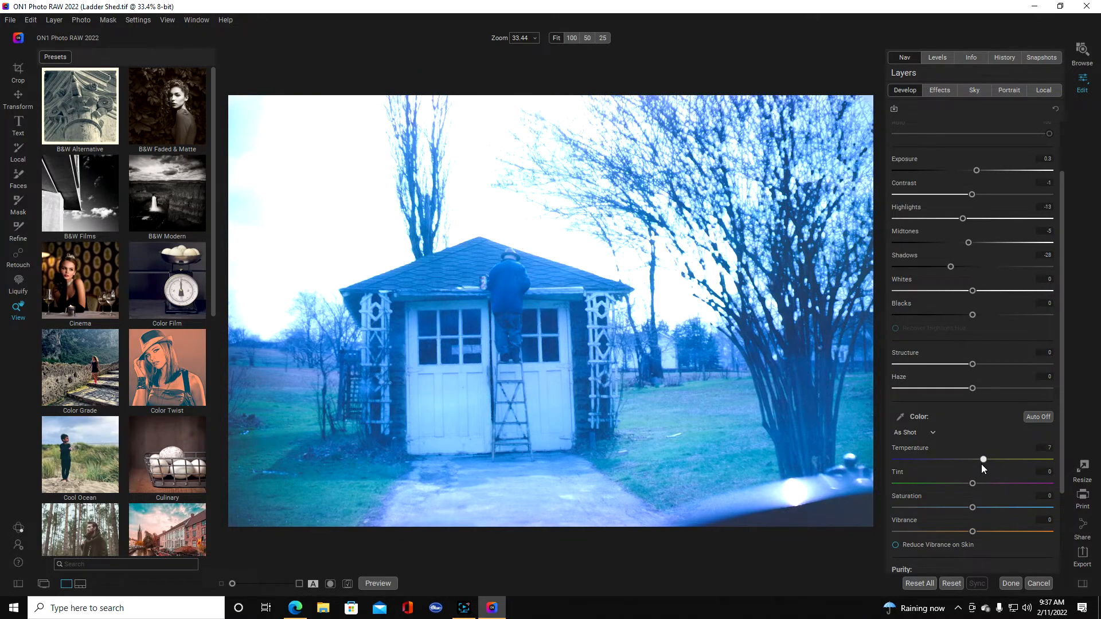
left_click_drag(973, 482, 972, 483)
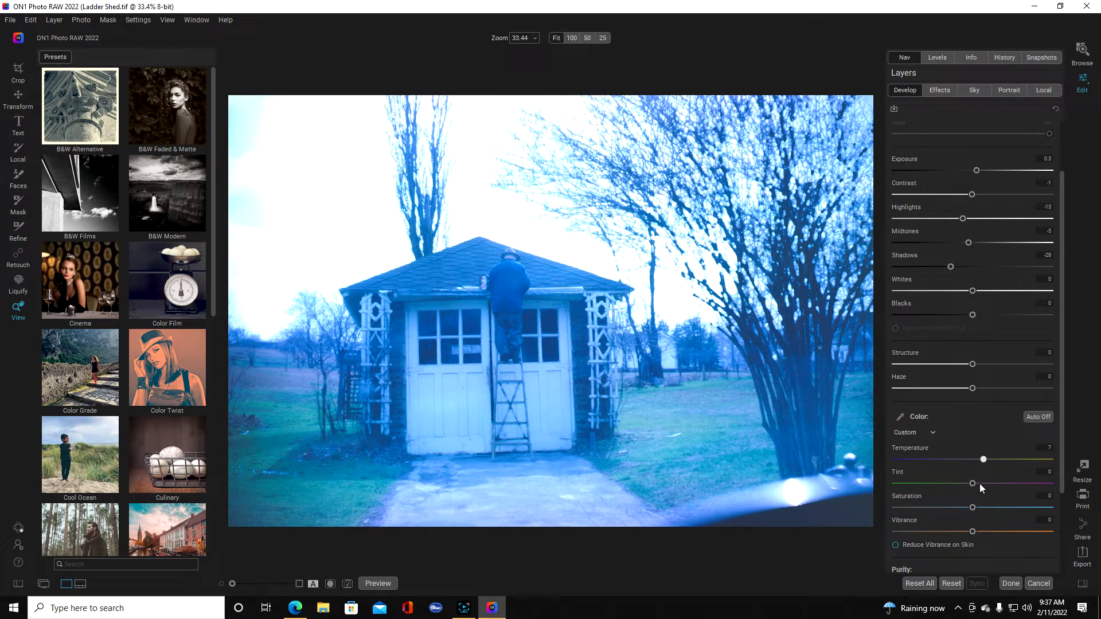
left_click_drag(971, 483, 947, 483)
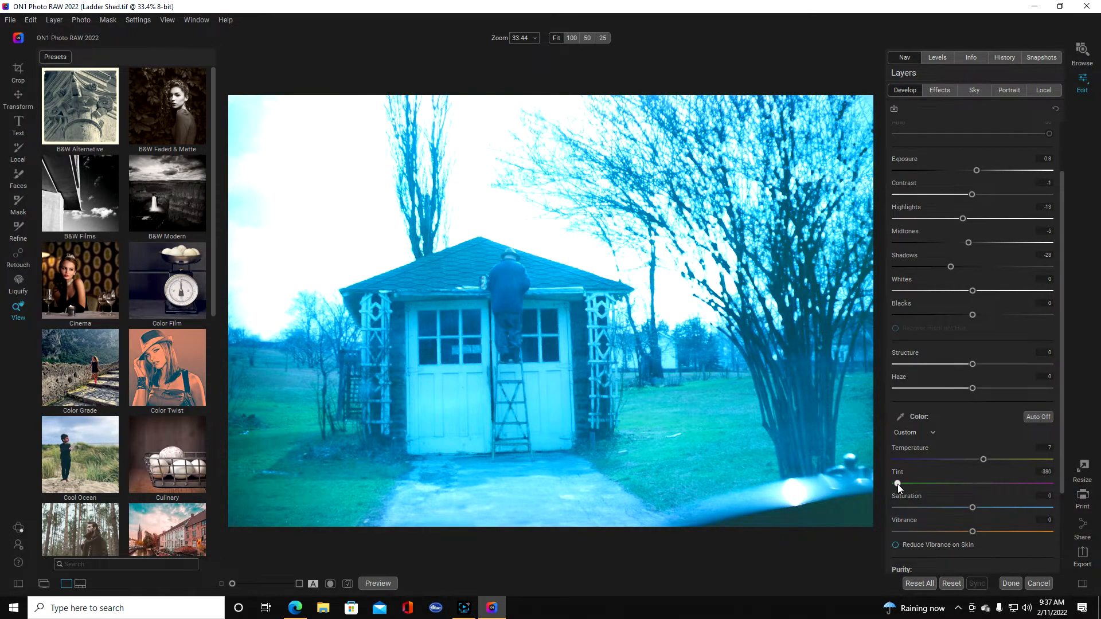
- Adjust the Tint slider back and forth, settling it at 20
left_click_drag(897, 483, 972, 482)
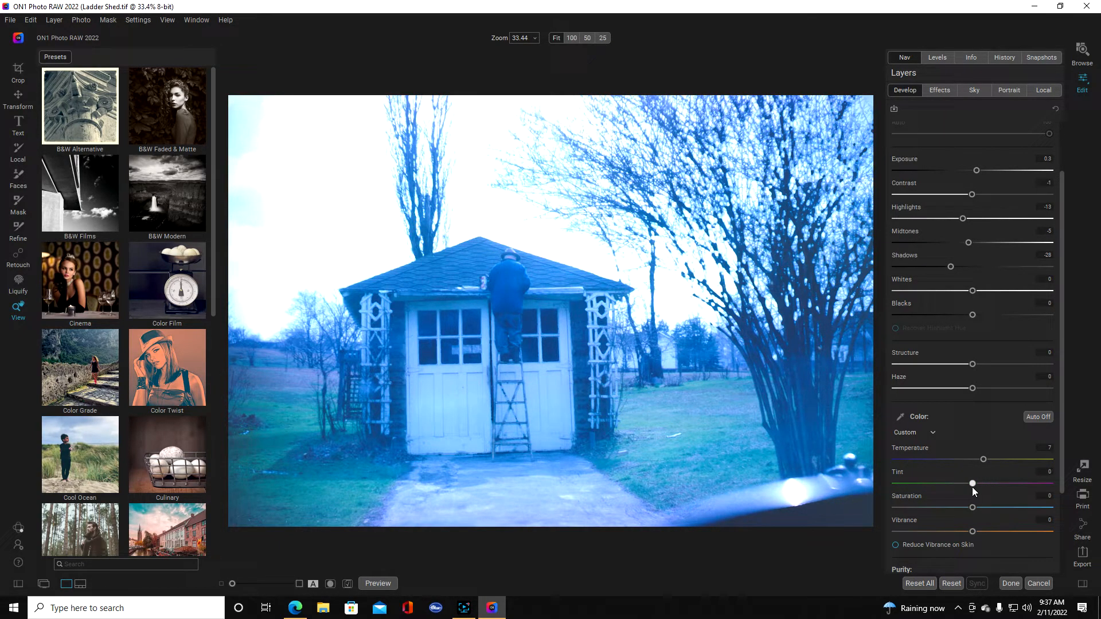
left_click_drag(972, 484, 957, 483)
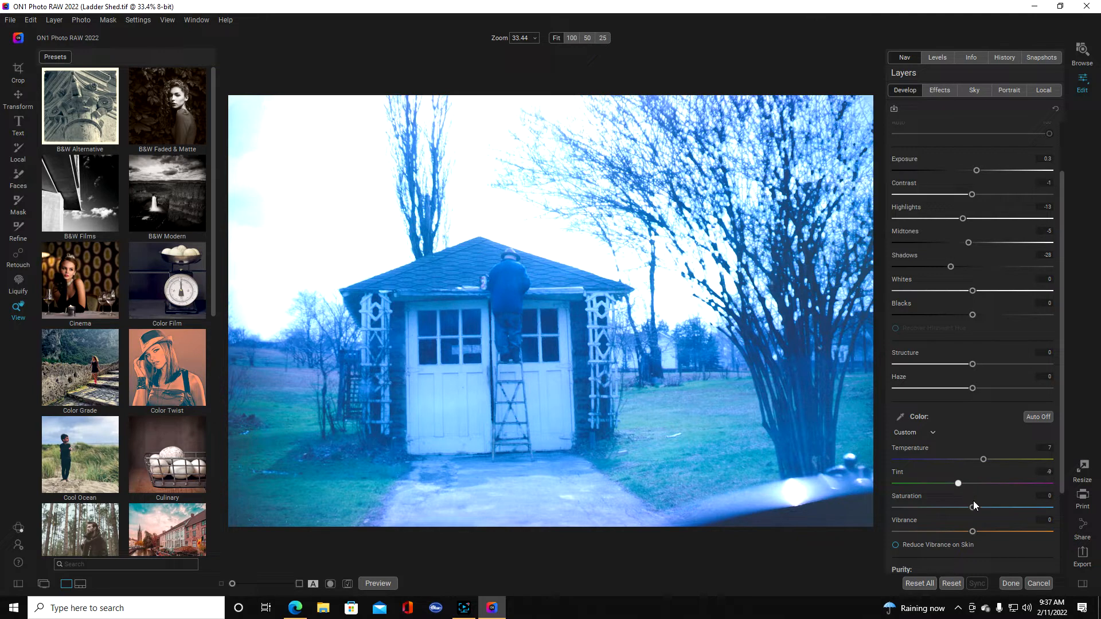
left_click_drag(957, 482, 984, 483)
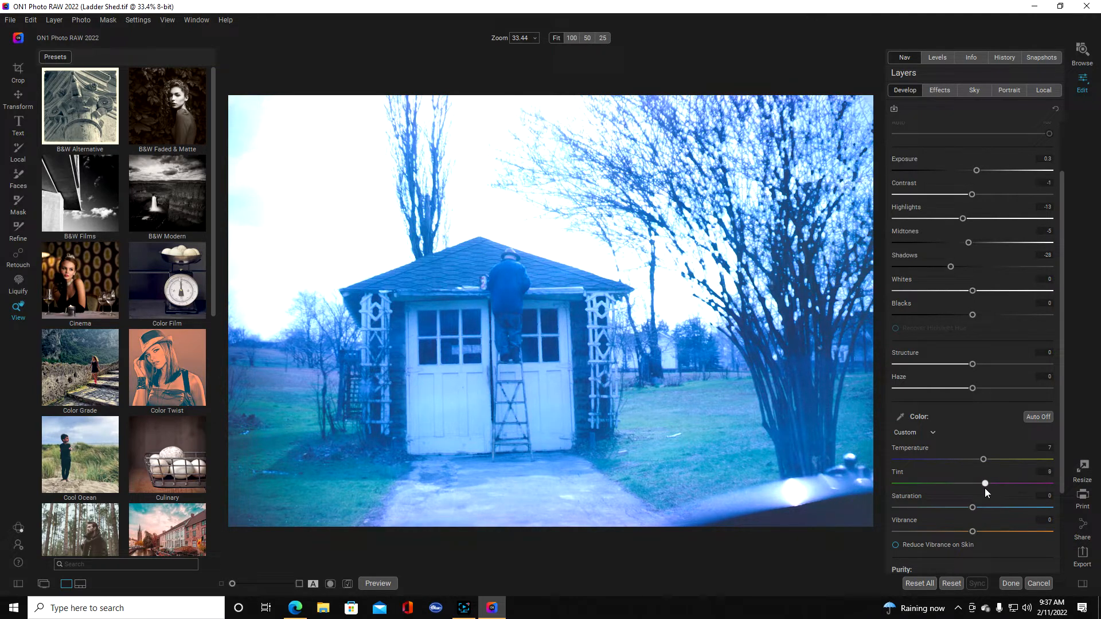
left_click_drag(984, 484, 995, 484)
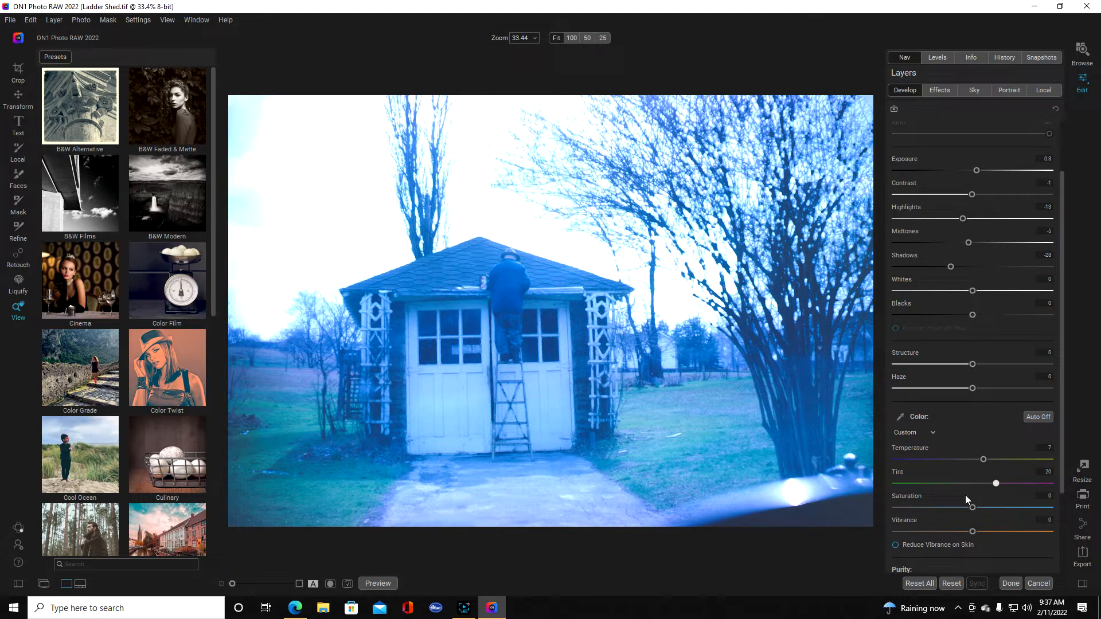
- Cool the Temperature slider to around 24, shifting the cast toward blue
left_click_drag(982, 459, 947, 458)
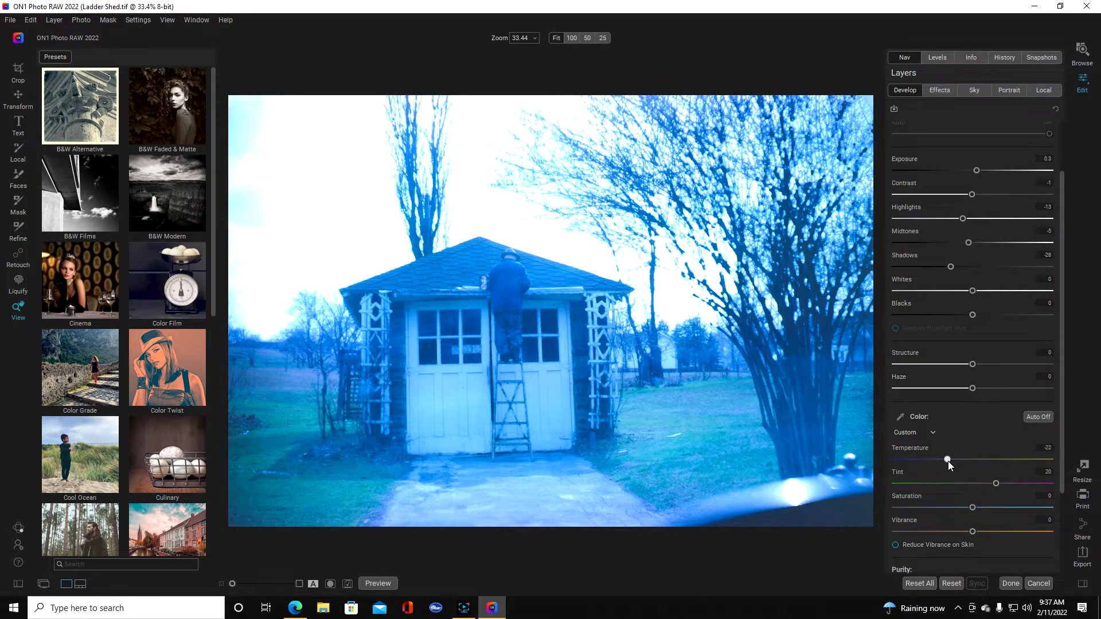
left_click_drag(947, 459, 1003, 459)
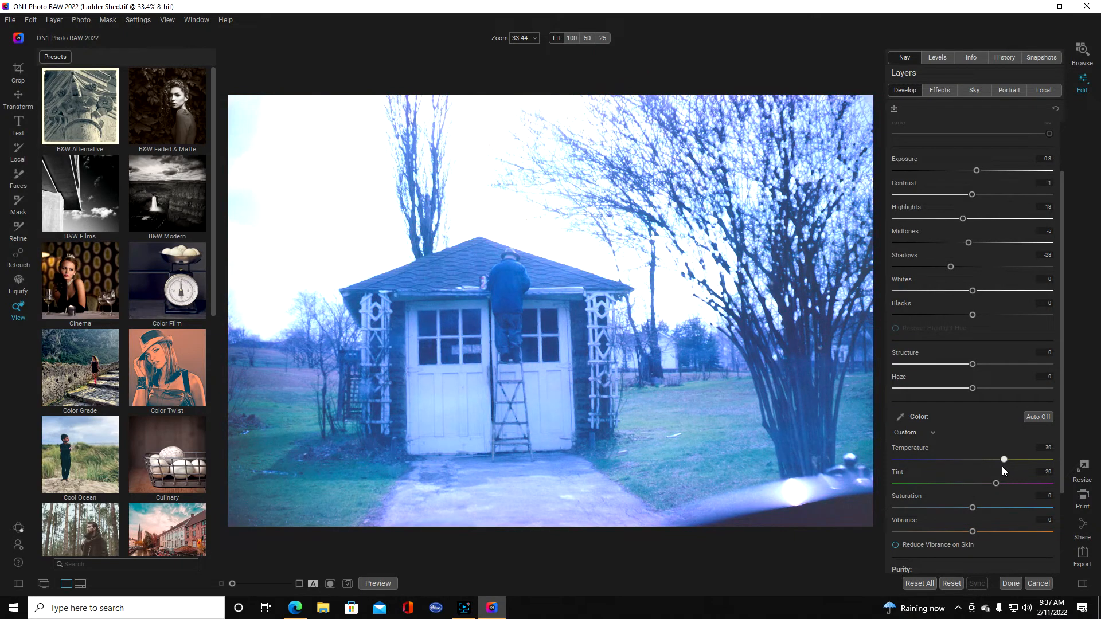
left_click_drag(1003, 459, 1023, 459)
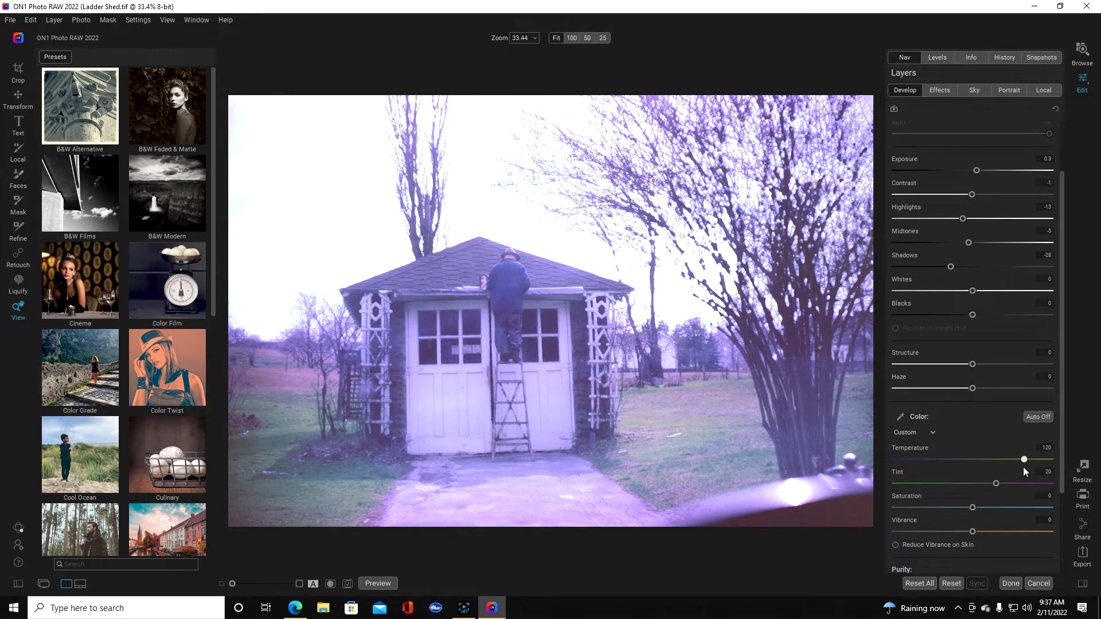
left_click_drag(1023, 459, 1019, 459)
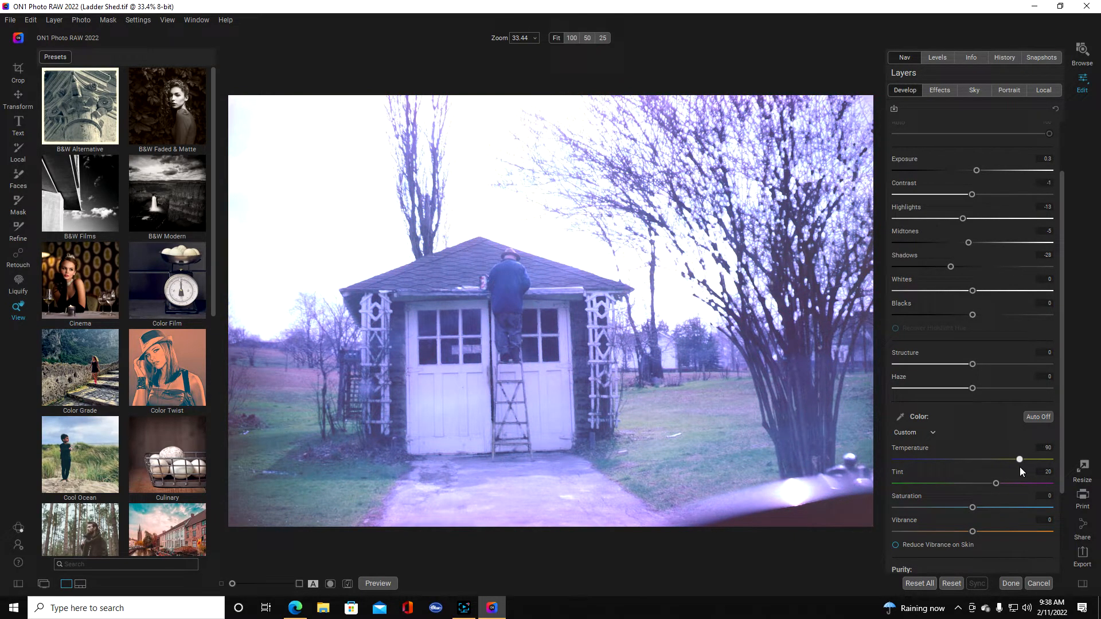
left_click_drag(1018, 460, 1031, 460)
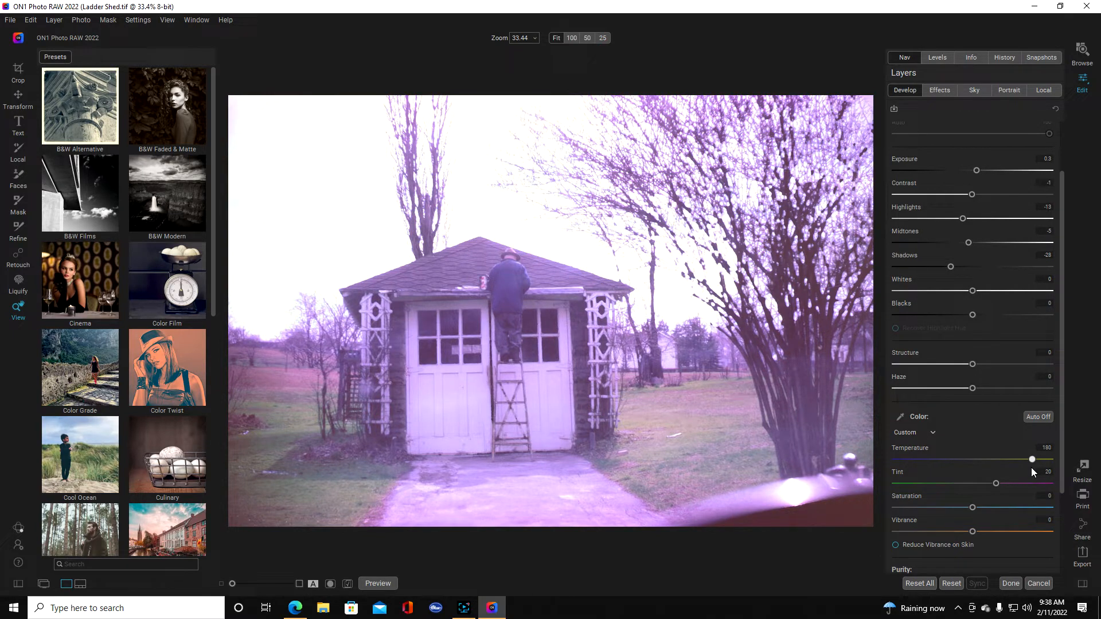
left_click_drag(1031, 459, 1022, 460)
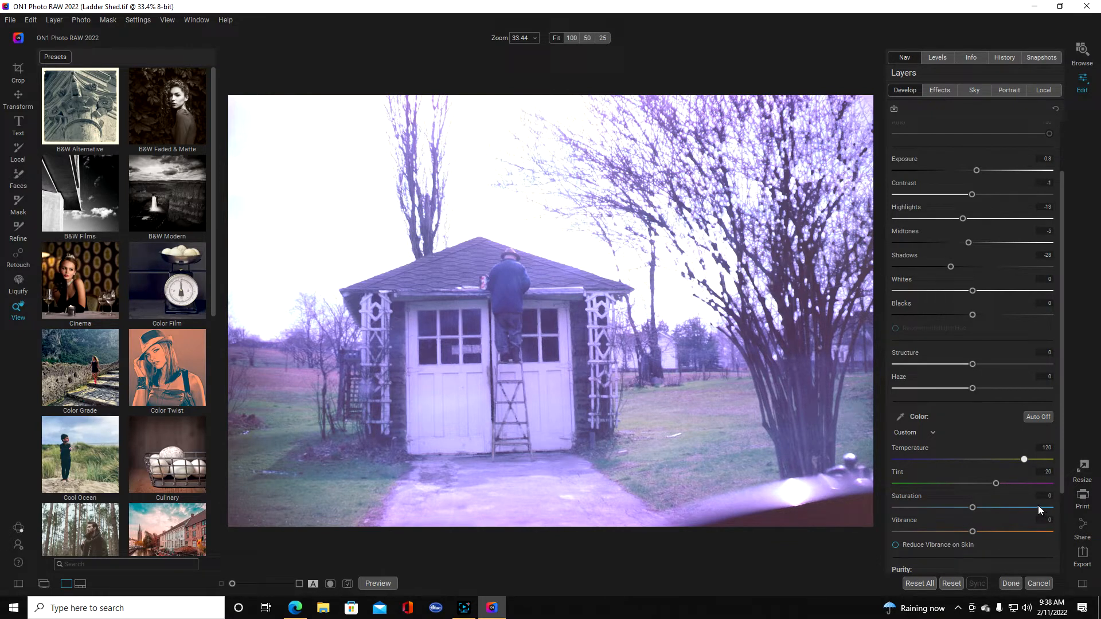
left_click_drag(1023, 459, 1046, 493)
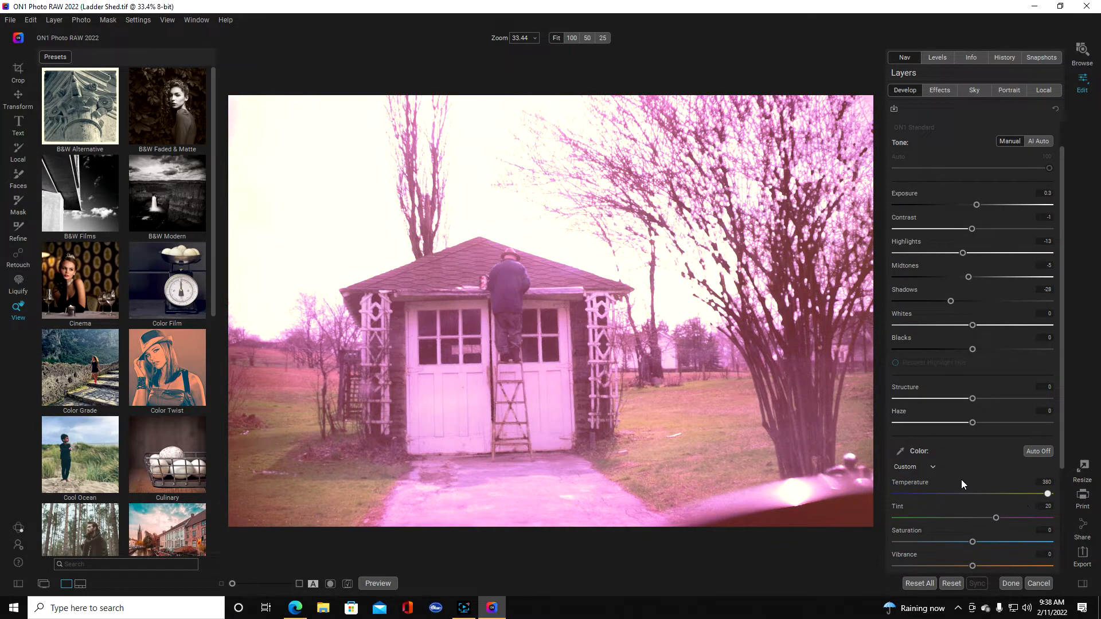
left_click_drag(1047, 493, 994, 493)
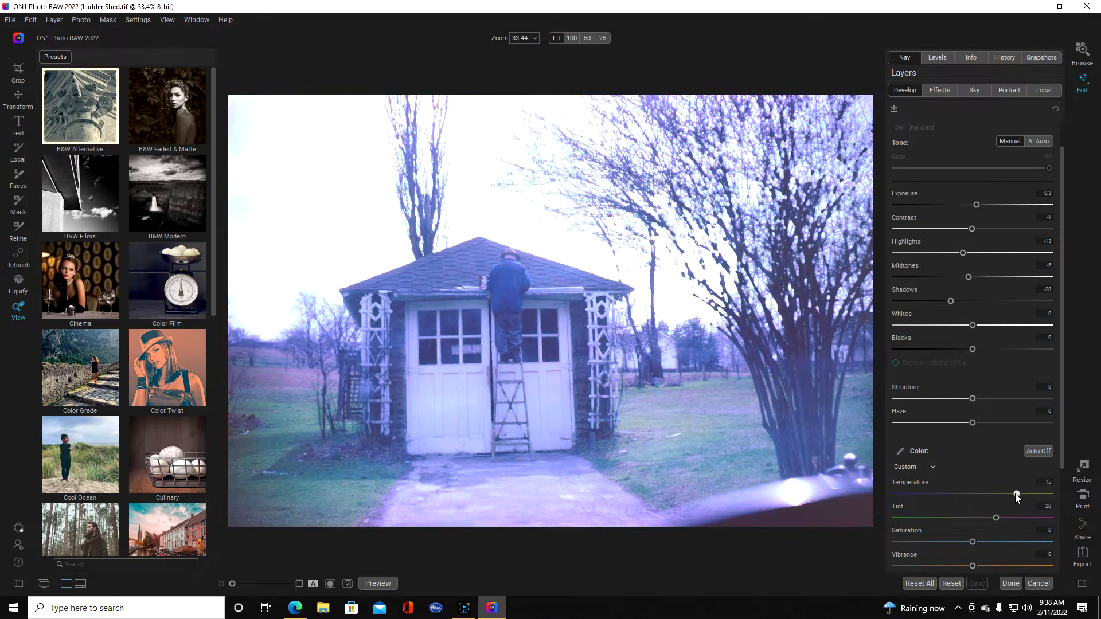
left_click_drag(1016, 494, 982, 494)
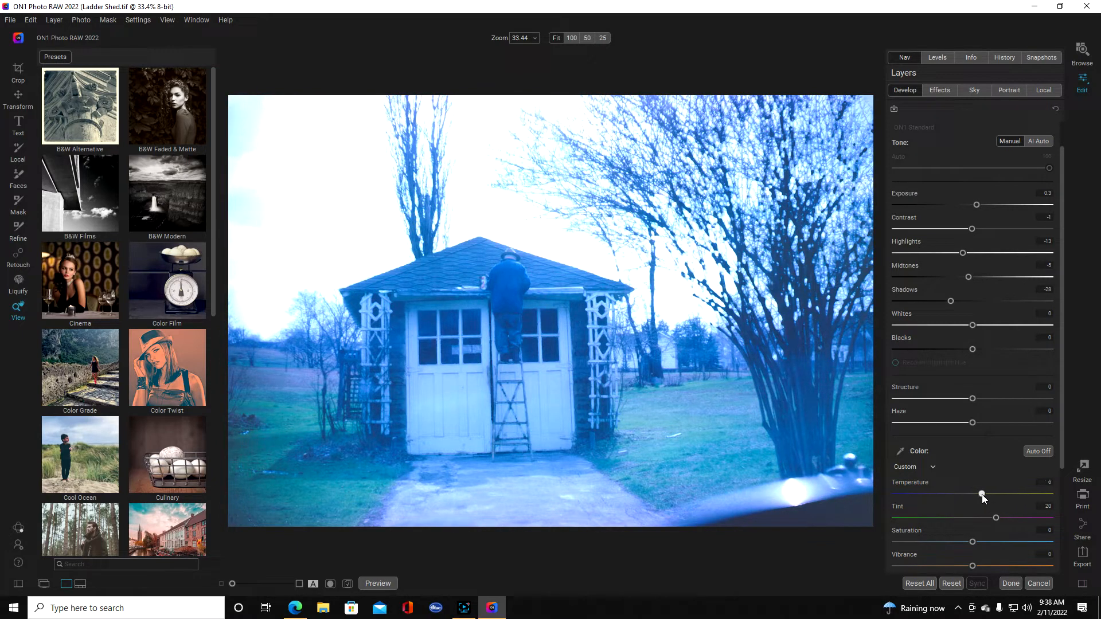
left_click_drag(982, 494, 1001, 495)
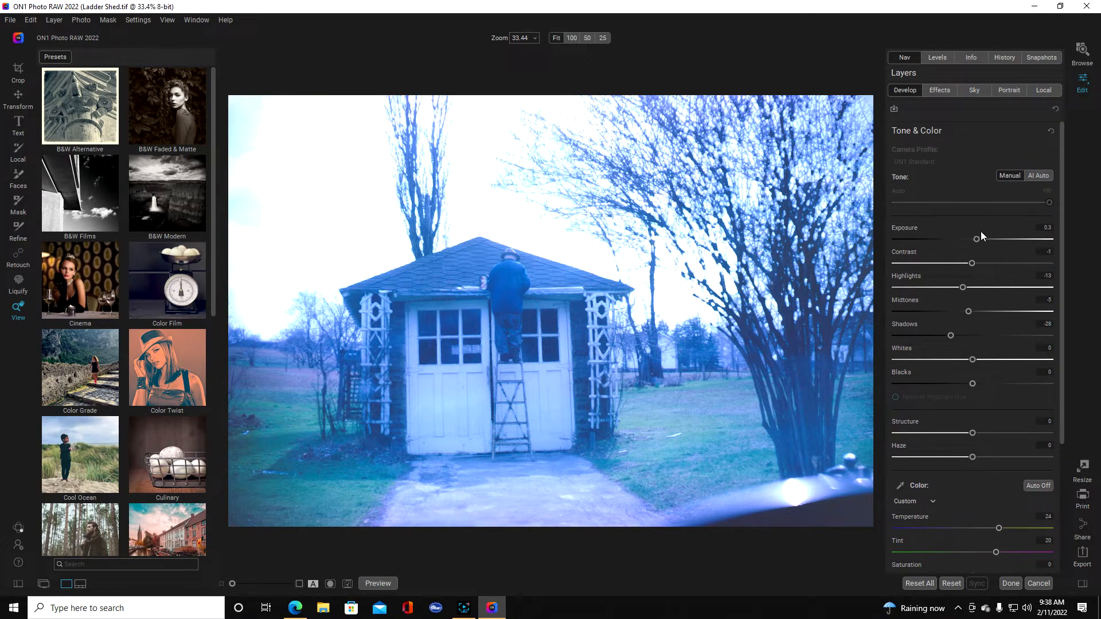
- Lower Exposure from 0.3, dipping briefly, then settle at 0.2
left_click_drag(976, 238, 972, 238)
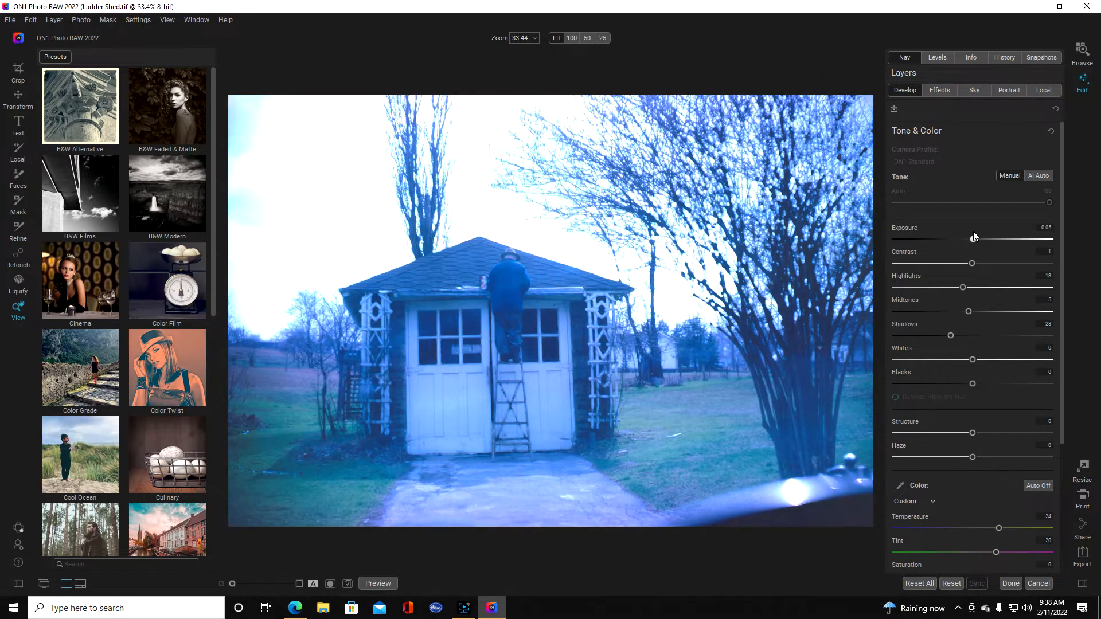
left_click_drag(973, 238, 990, 239)
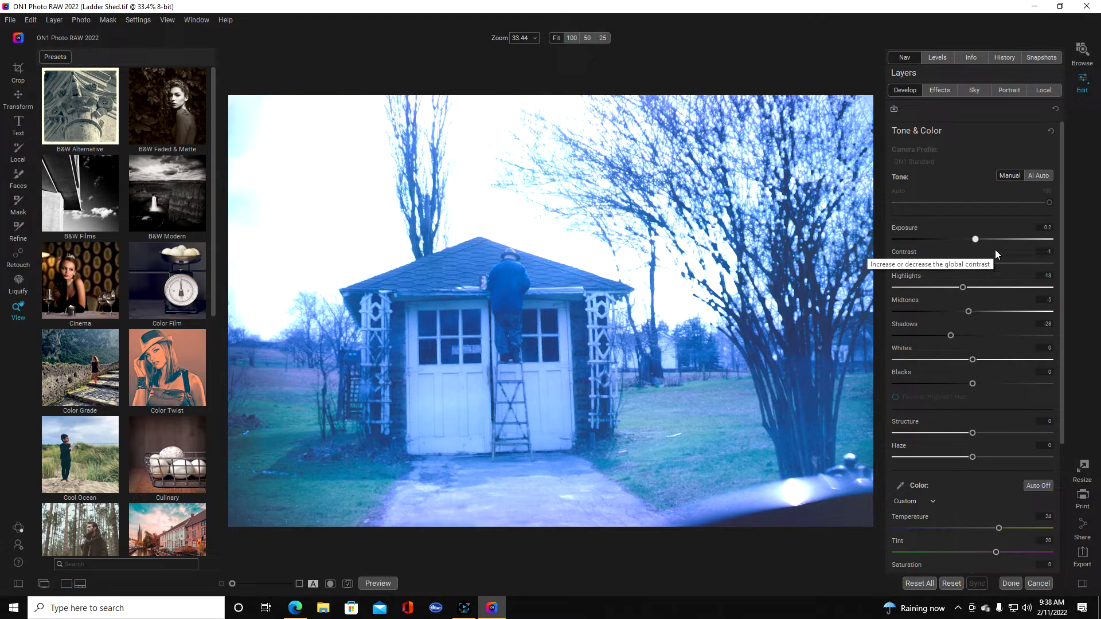
mouse_move(982, 246)
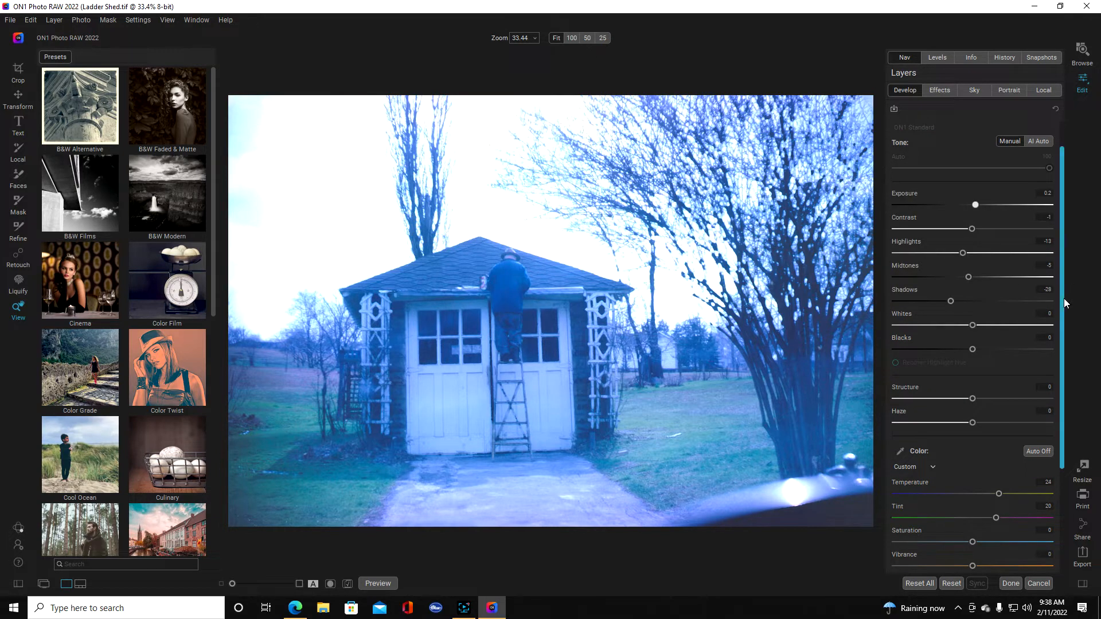
- Scroll the Develop panel down to the Noise & Sharpening section
scroll("down", 3)
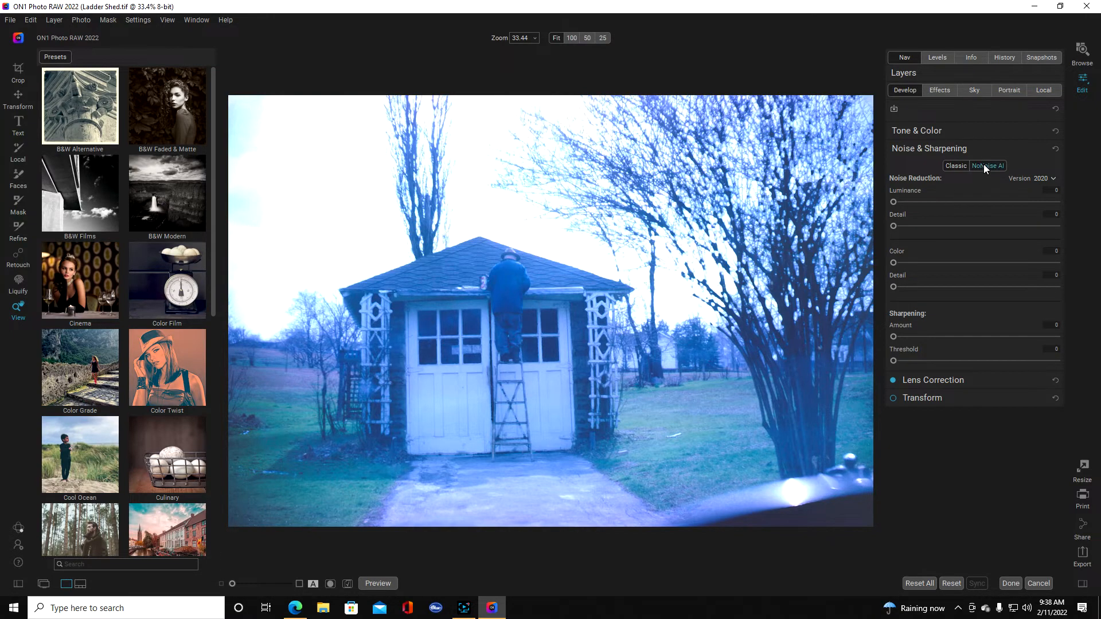
- Switch noise reduction to NoNoise AI, adjust Luminance, and apply it
left_click(987, 165)
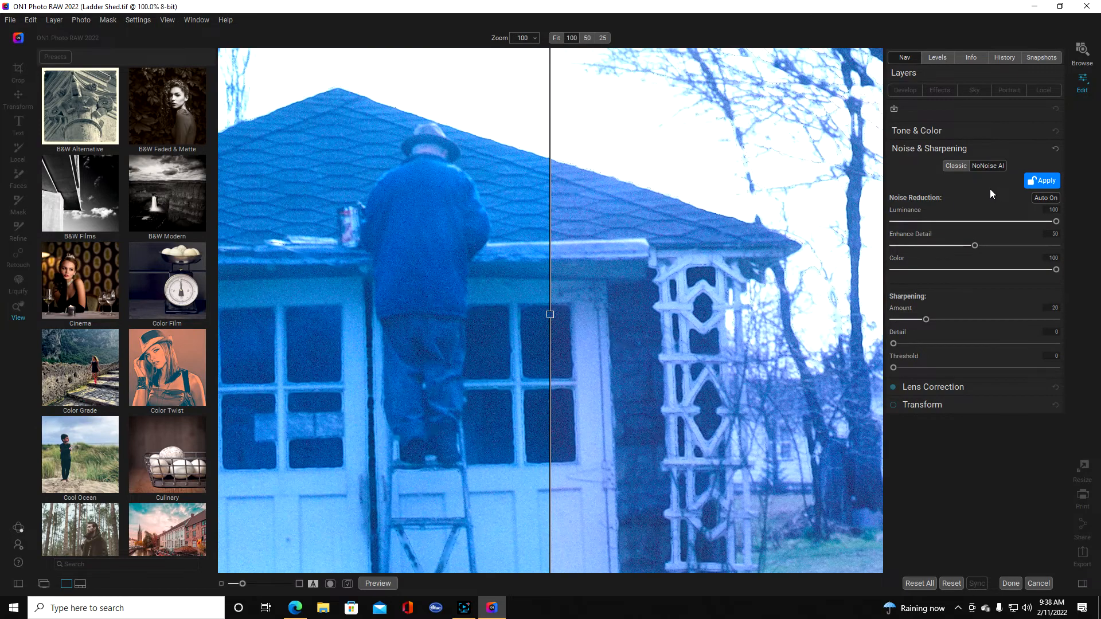
left_click(1041, 180)
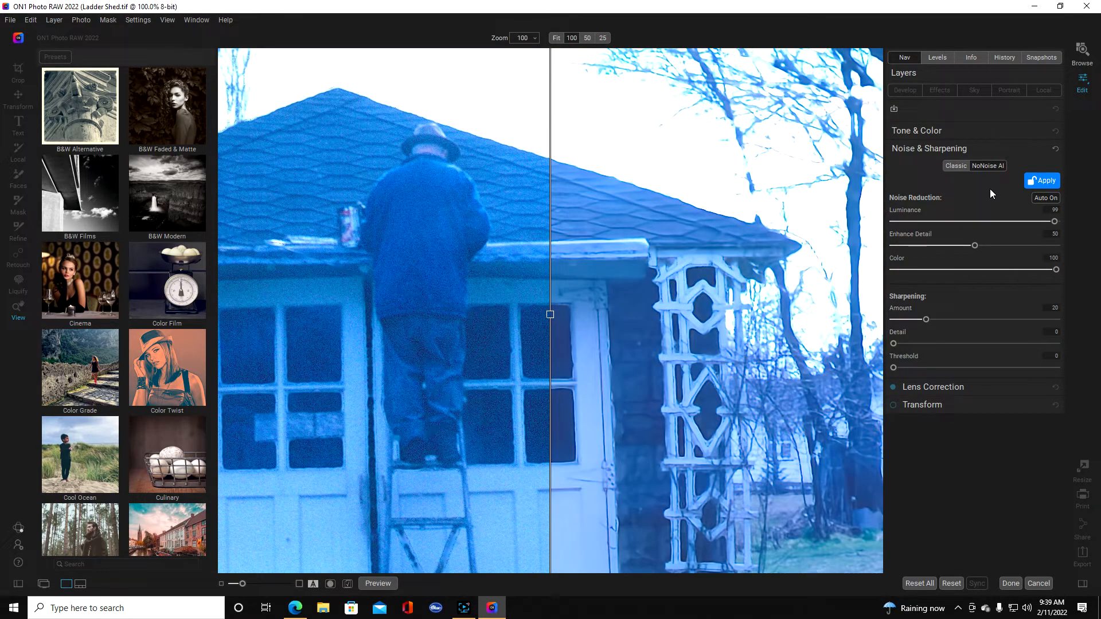
left_click(1046, 180)
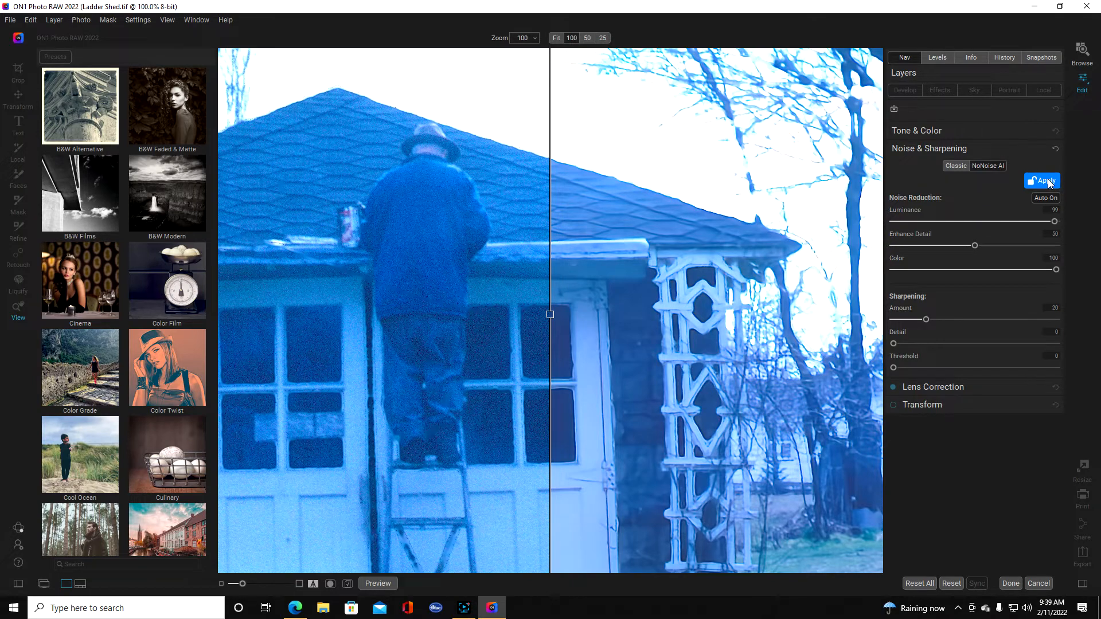
left_click(1042, 180)
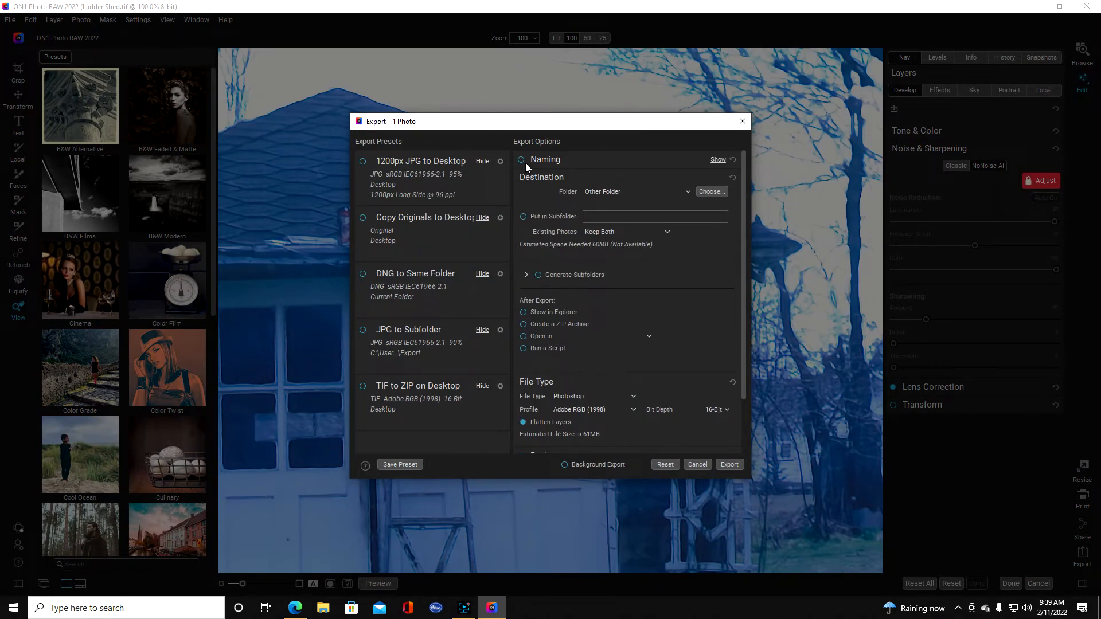
- Choose the 1200px JPG to Desktop preset and change the name suffix to 'Ladder'
left_click(717, 159)
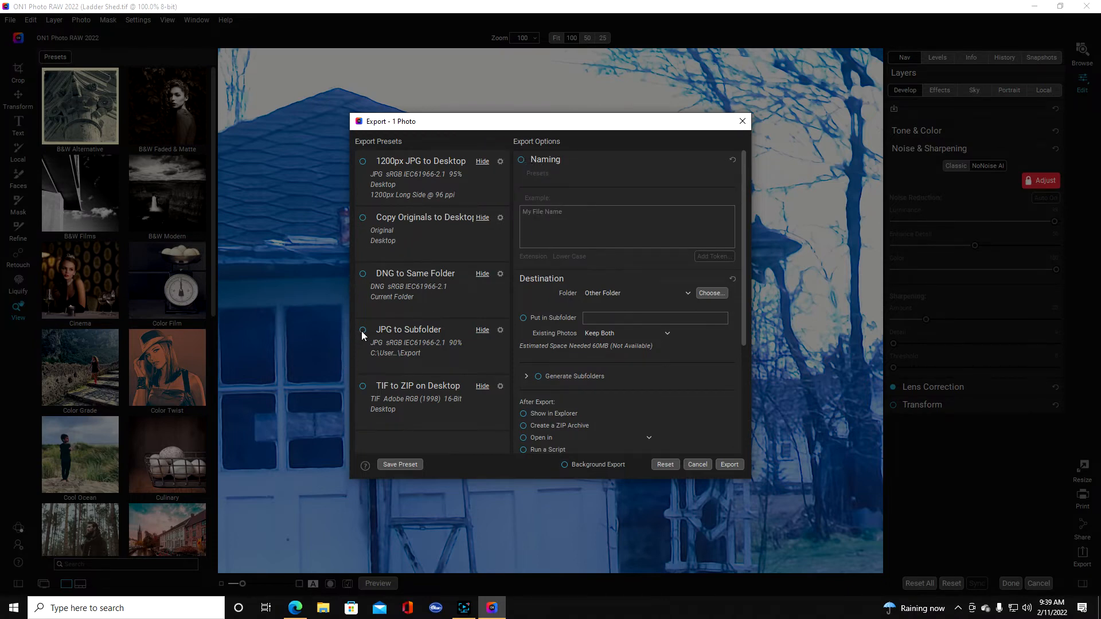
left_click(362, 330)
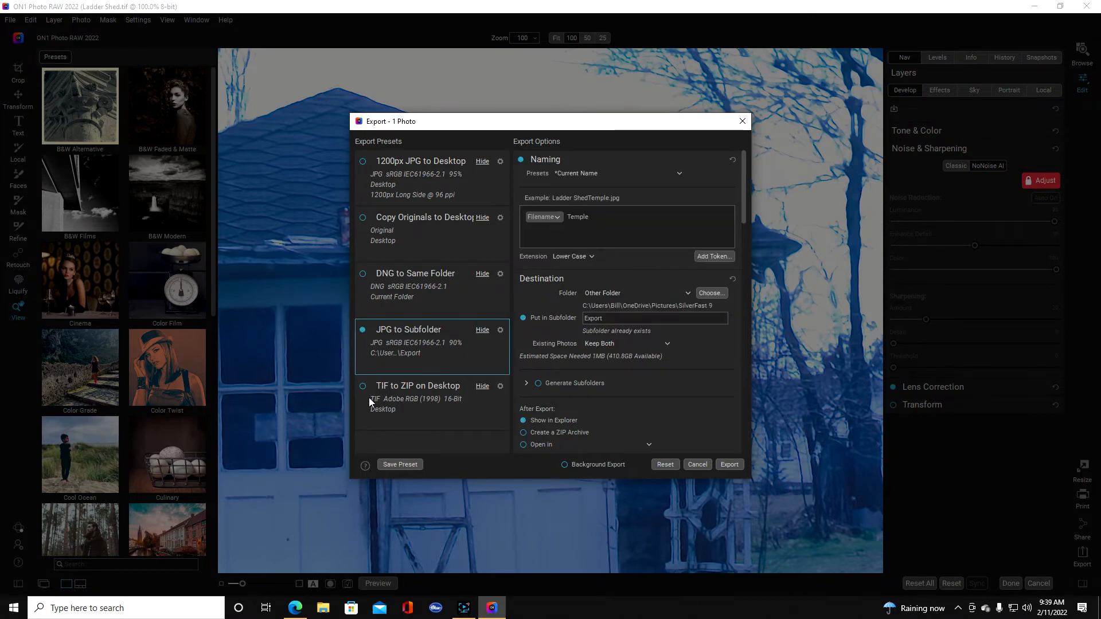
left_click(418, 386)
type("Cliff")
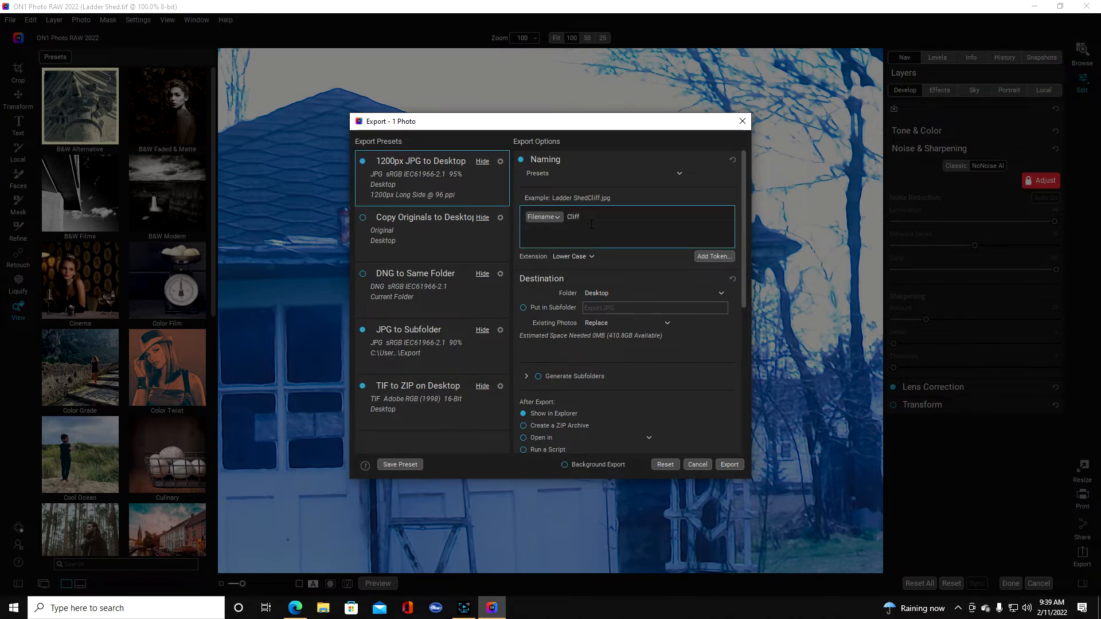
key("BackSpace")
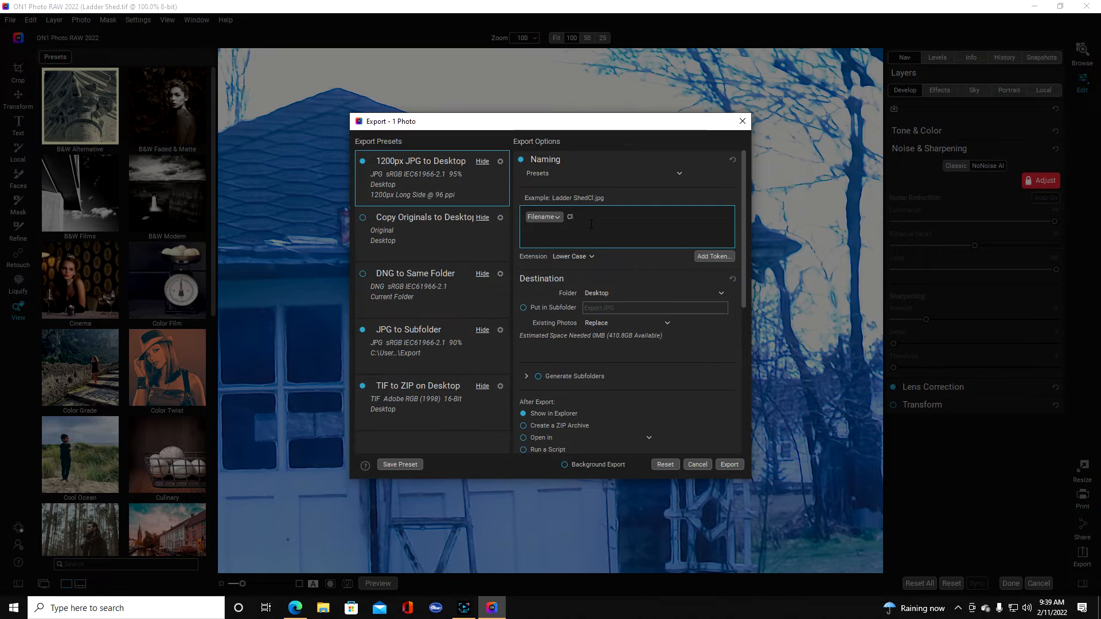
key("Backspace")
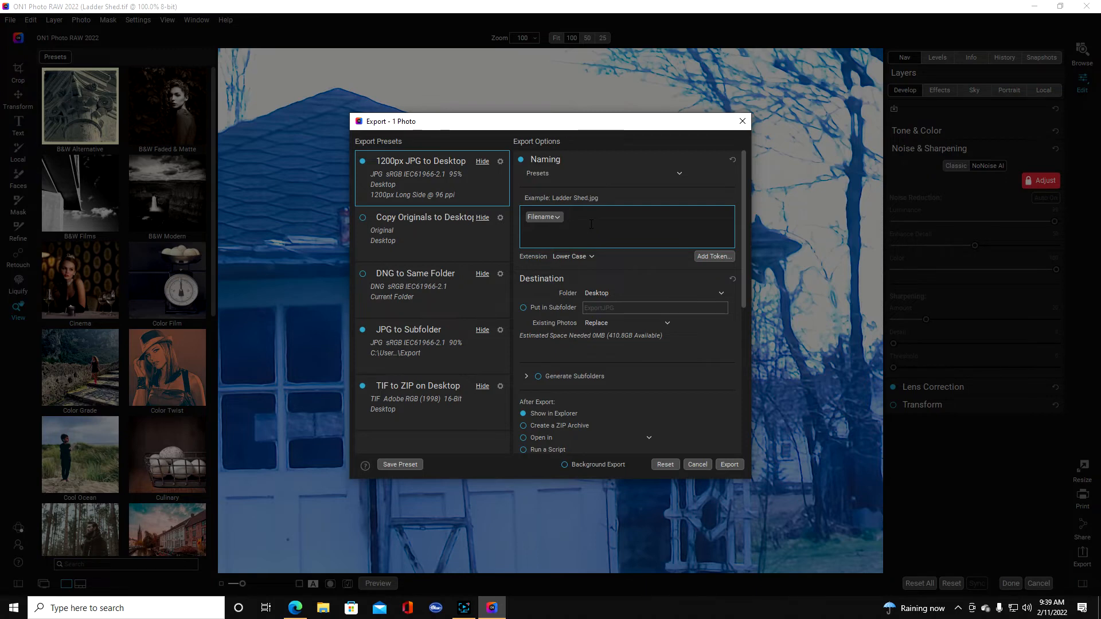
type("Ladder")
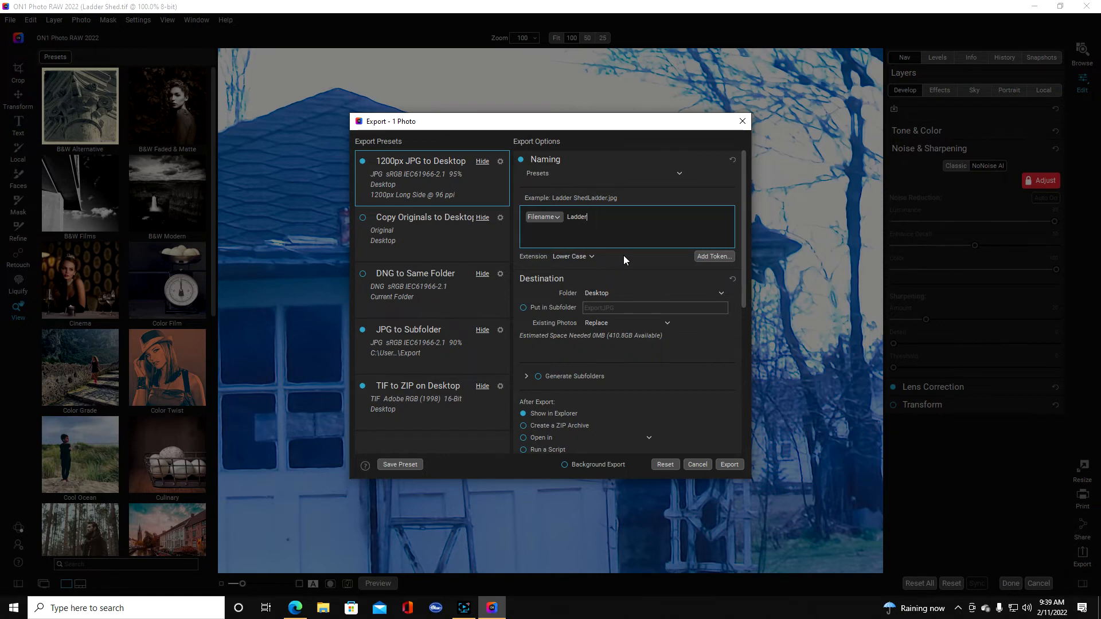
mouse_move(632, 301)
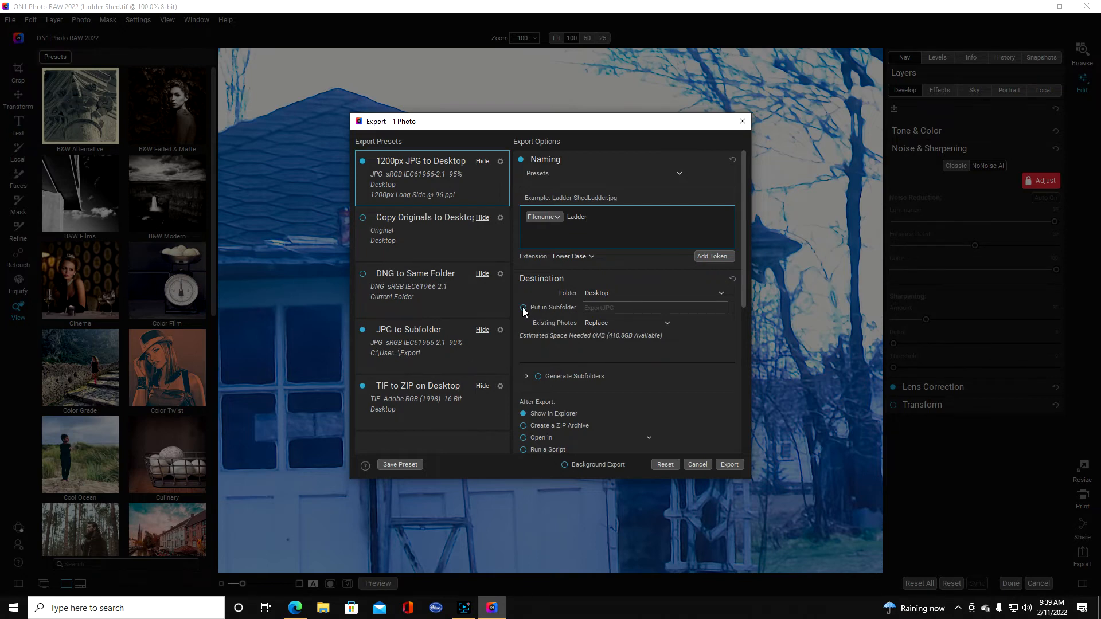
- Export into a subfolder, with the destination set to Other Folder
left_click(522, 307)
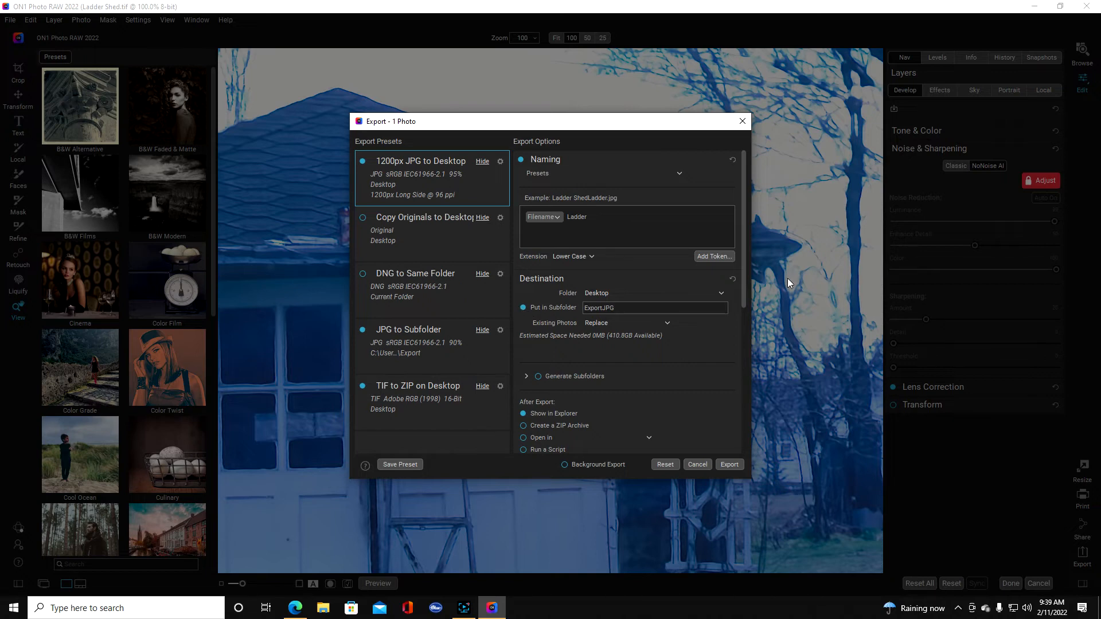
left_click(721, 293)
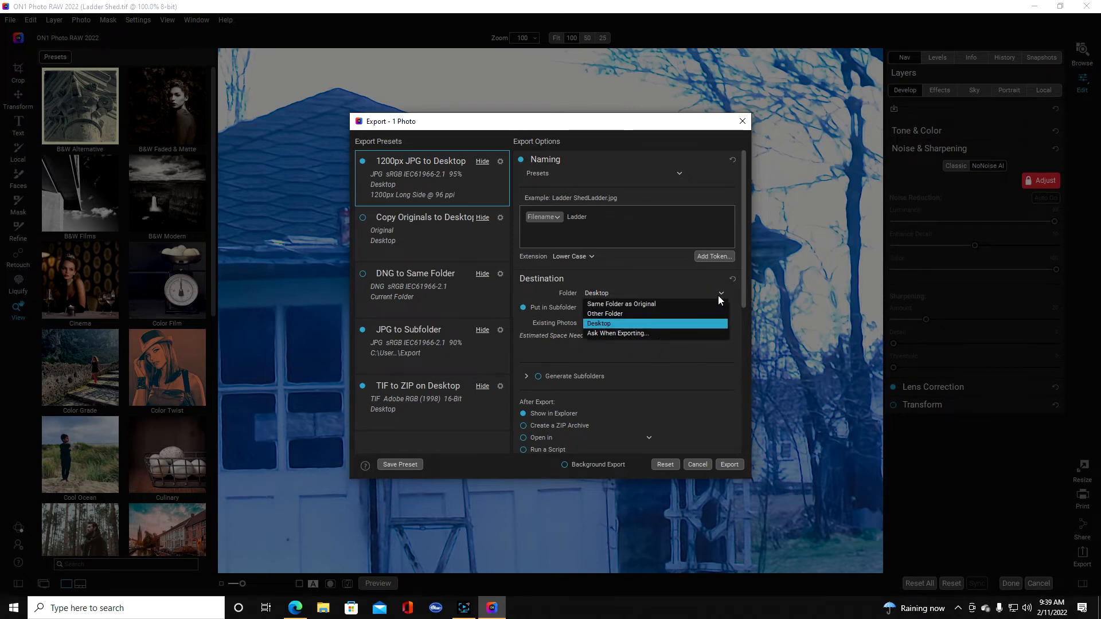
left_click(604, 313)
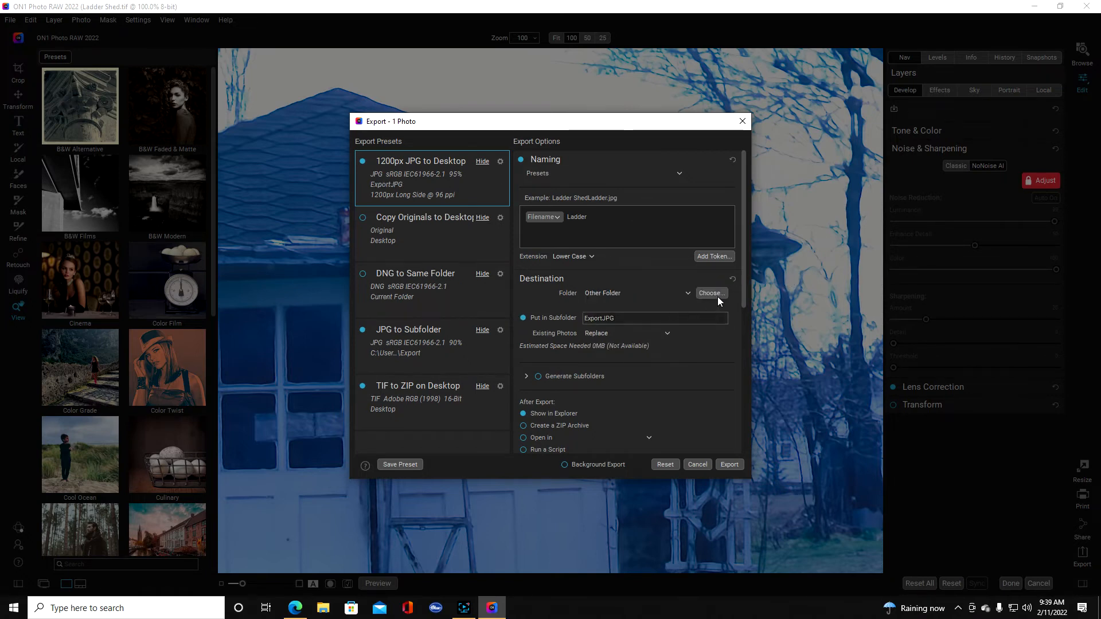
- Set the SilverFast 9 folder as the export destination and confirm
left_click(710, 293)
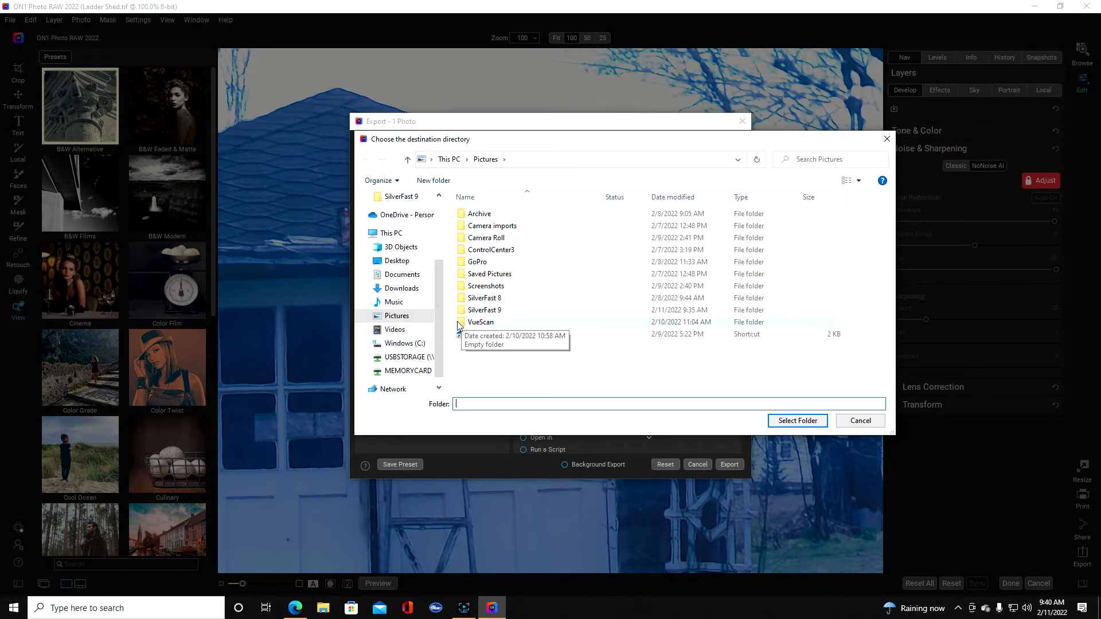
left_click(484, 310)
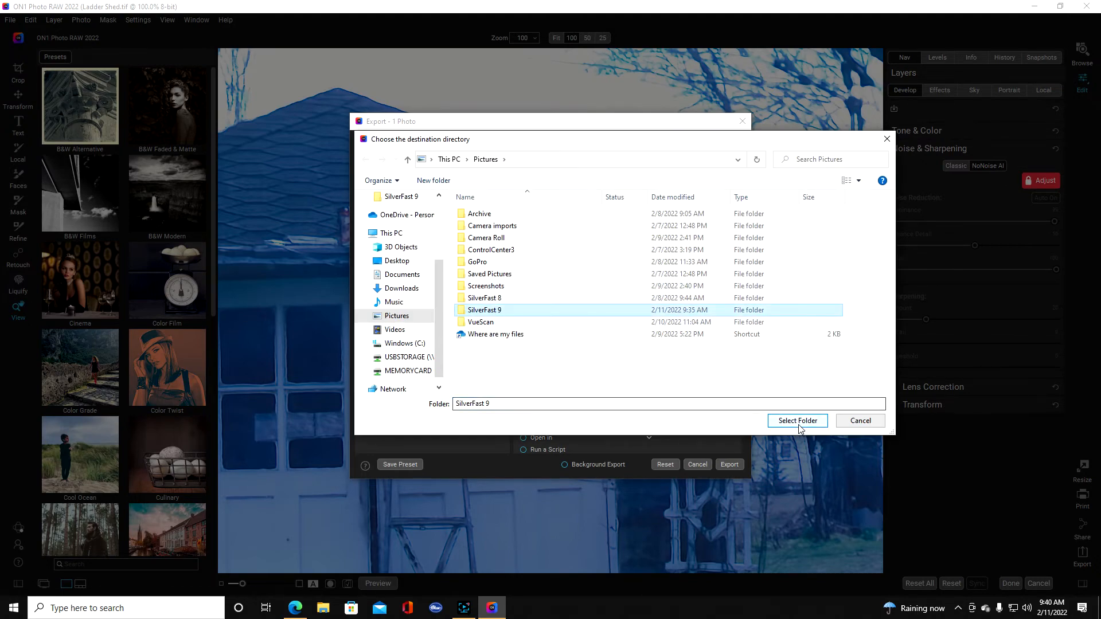
left_click(797, 420)
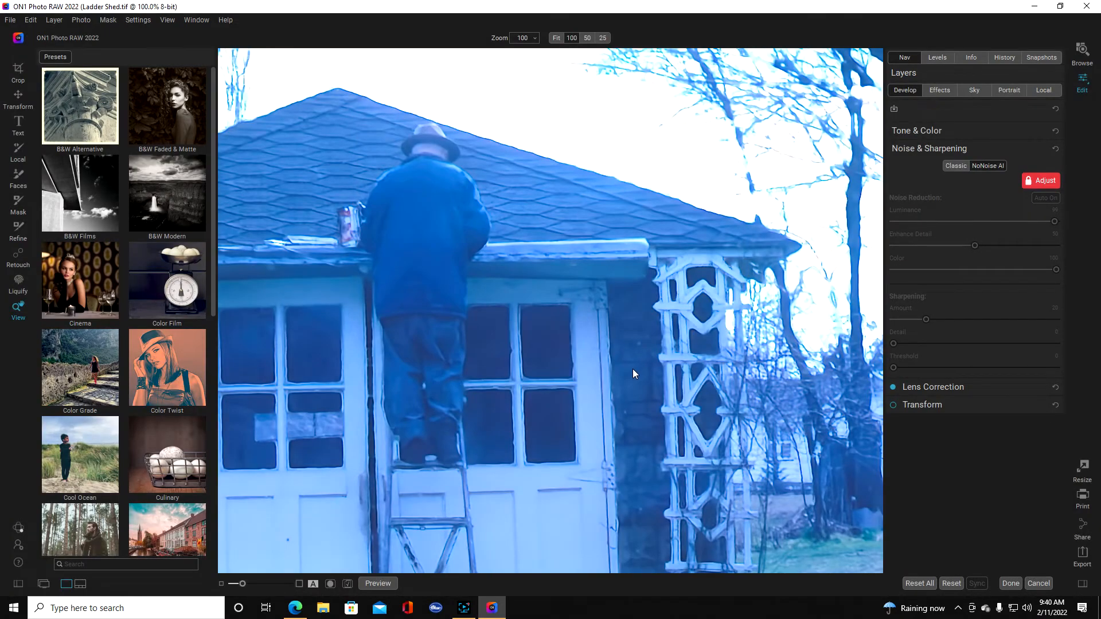
left_click(1082, 553)
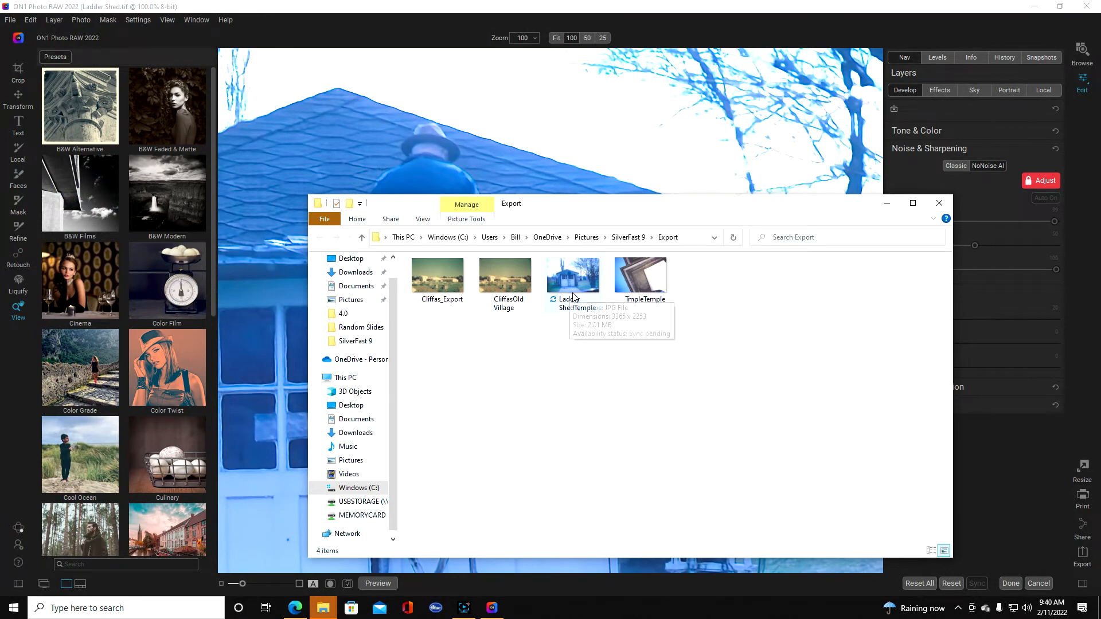
mouse_move(607, 384)
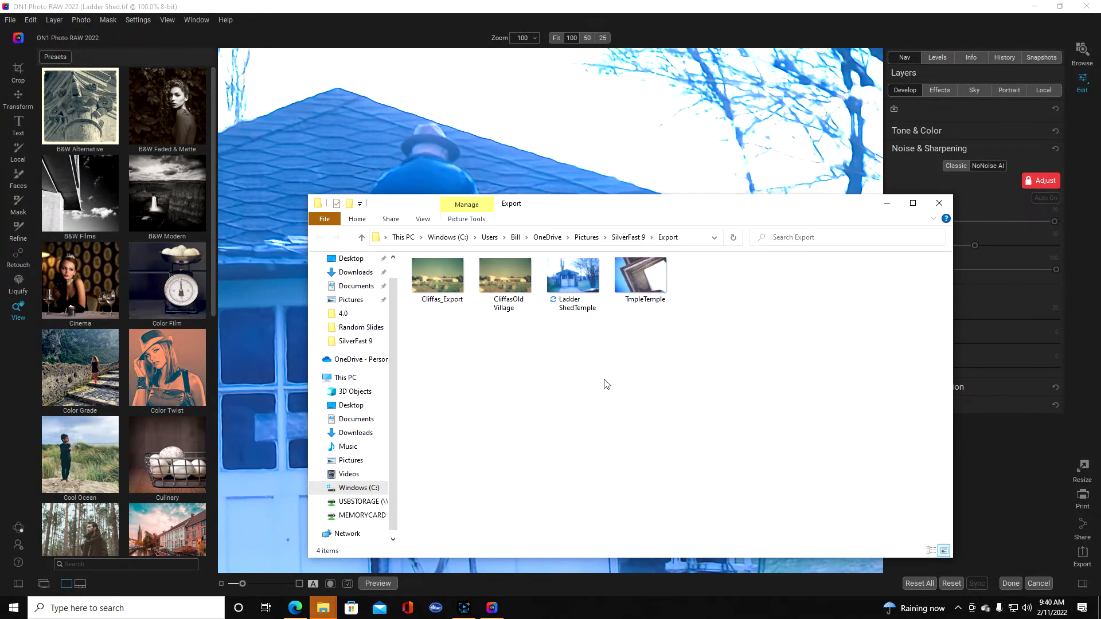
mouse_move(573, 288)
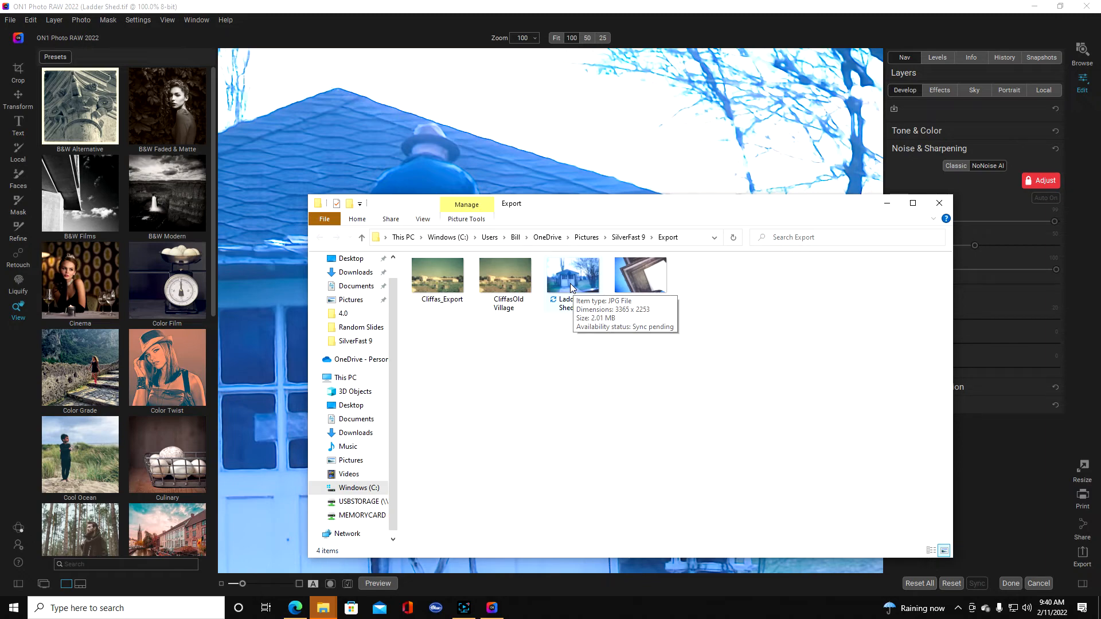
- Open the exported Ladder ShedTemple JPG in Photos from File Explorer
double_click(573, 274)
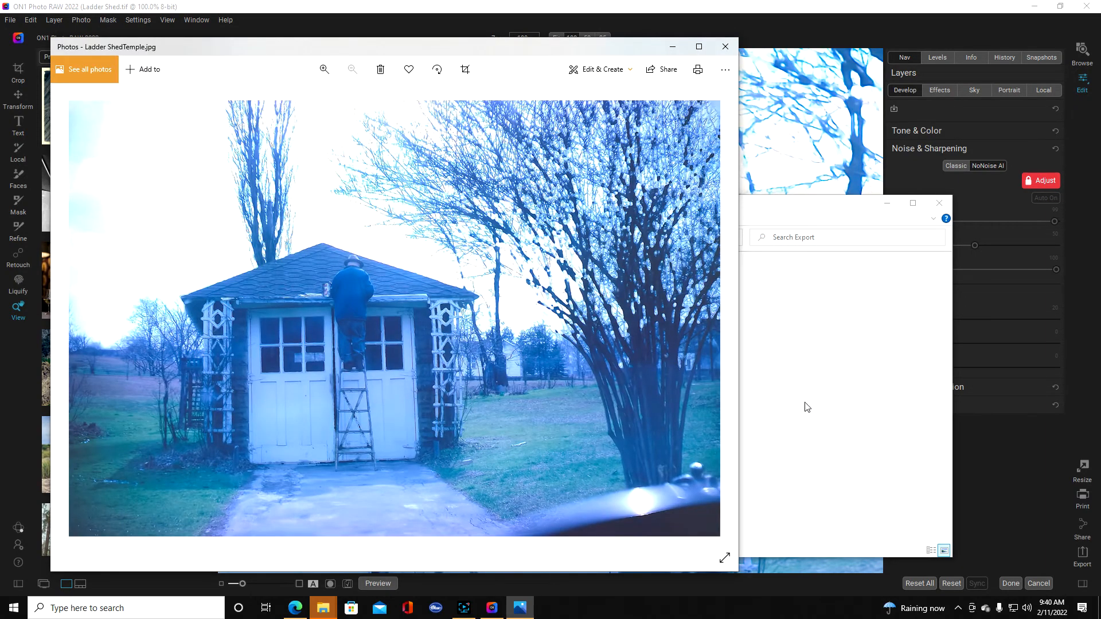